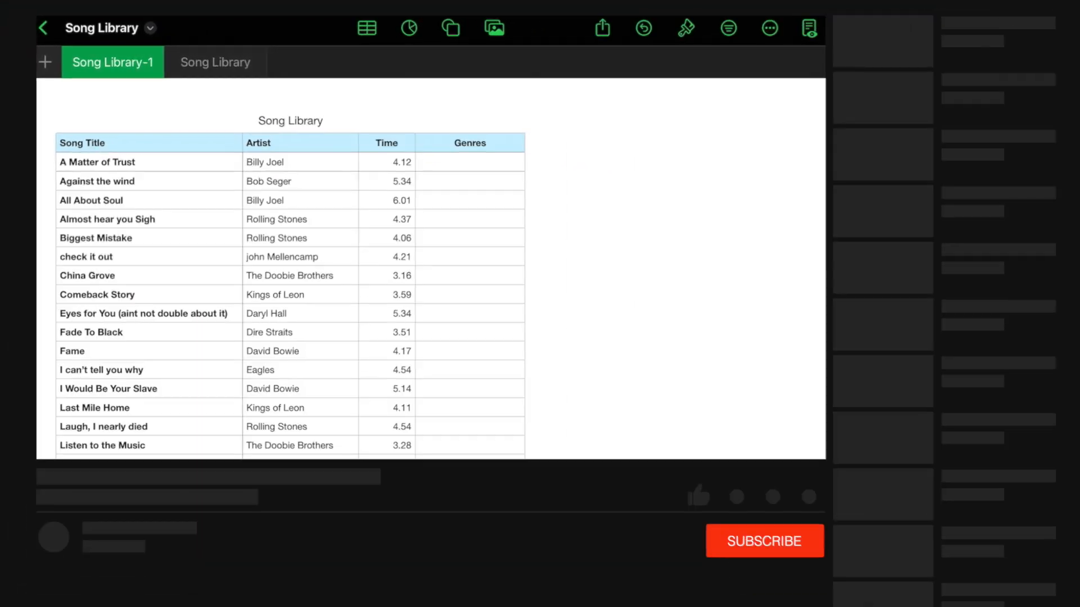
# Step: Format the empty Genres column of Song Library as a pop-up menu and edit its choices
pyautogui.click(696, 496)
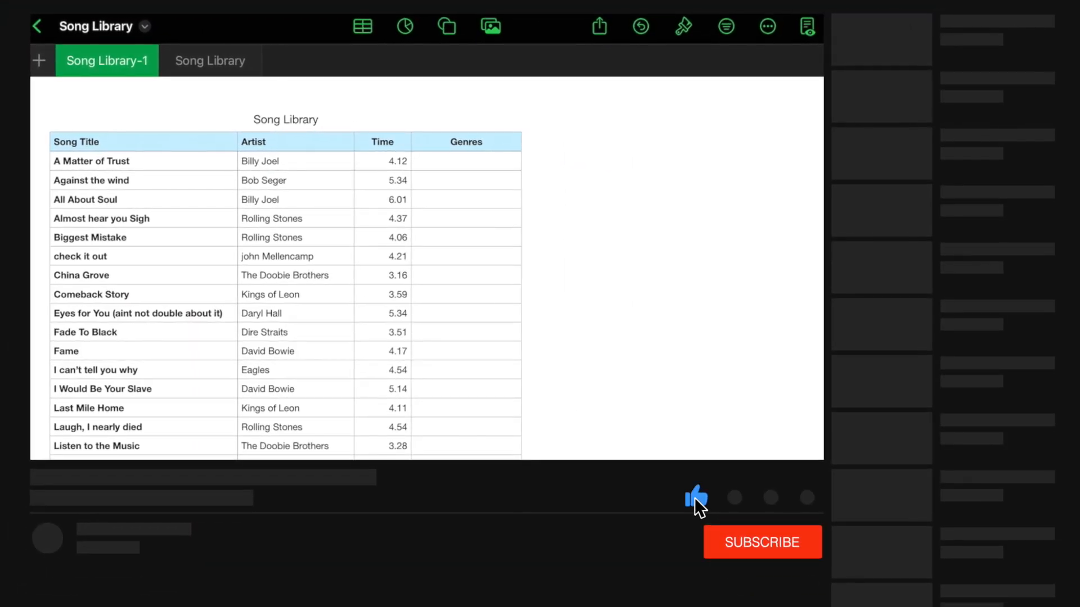
pyautogui.click(762, 542)
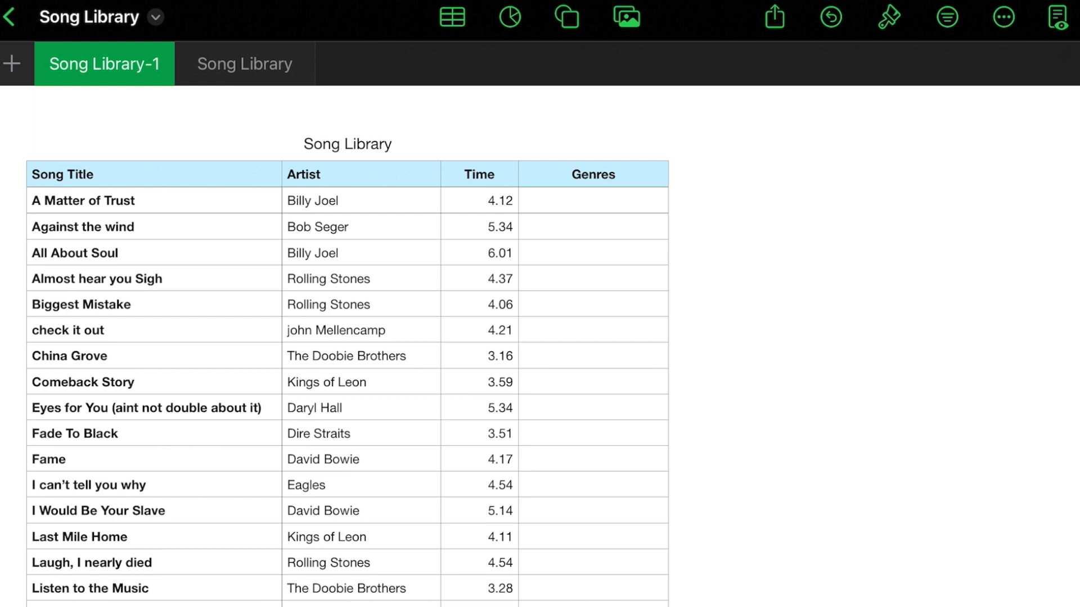
pyautogui.click(348, 143)
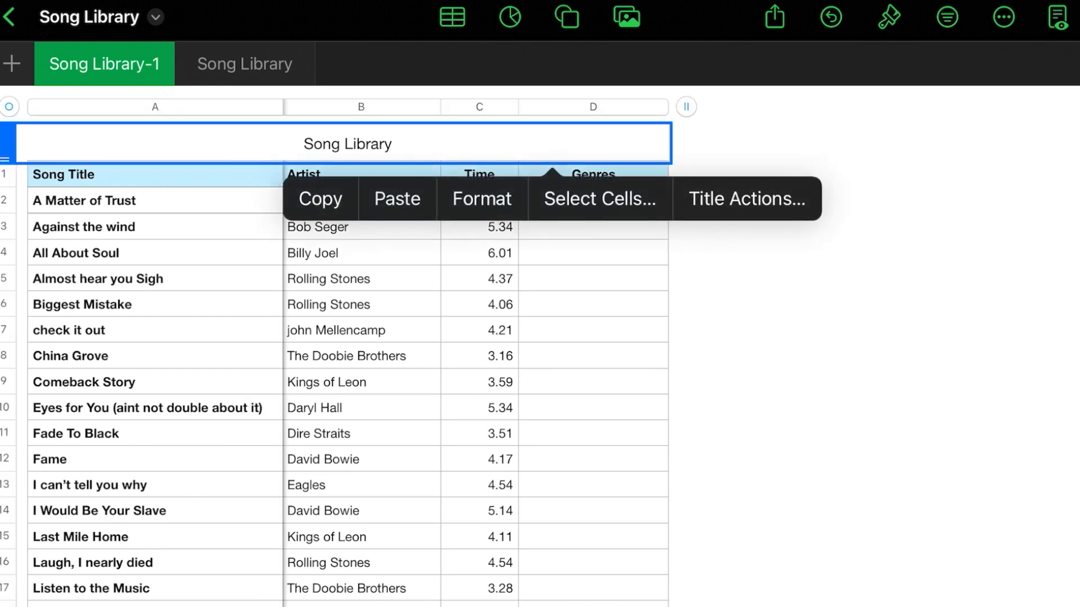
pyautogui.click(590, 107)
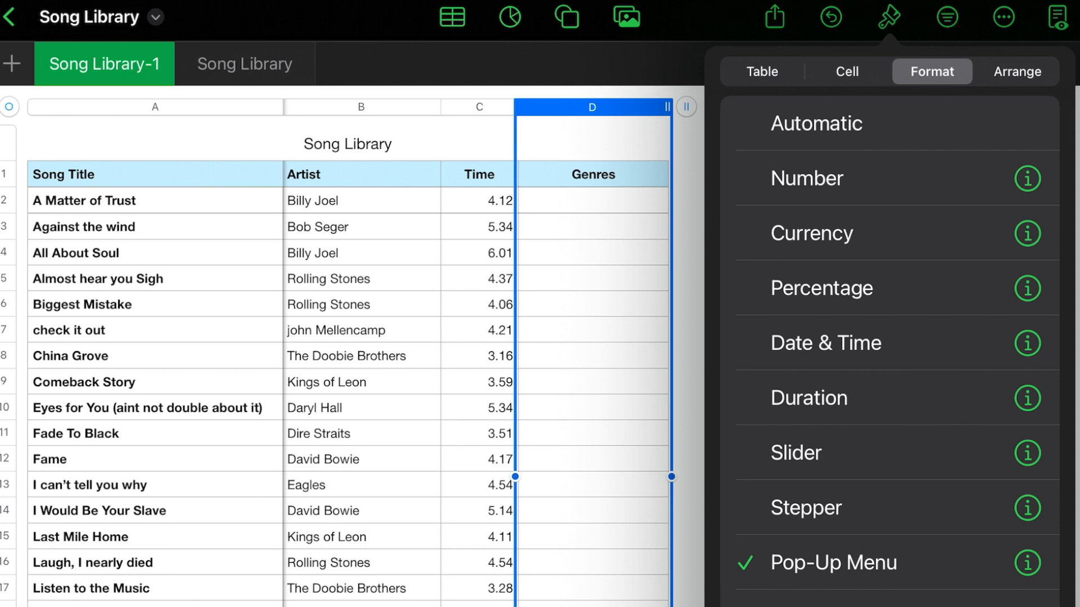
pyautogui.click(1026, 563)
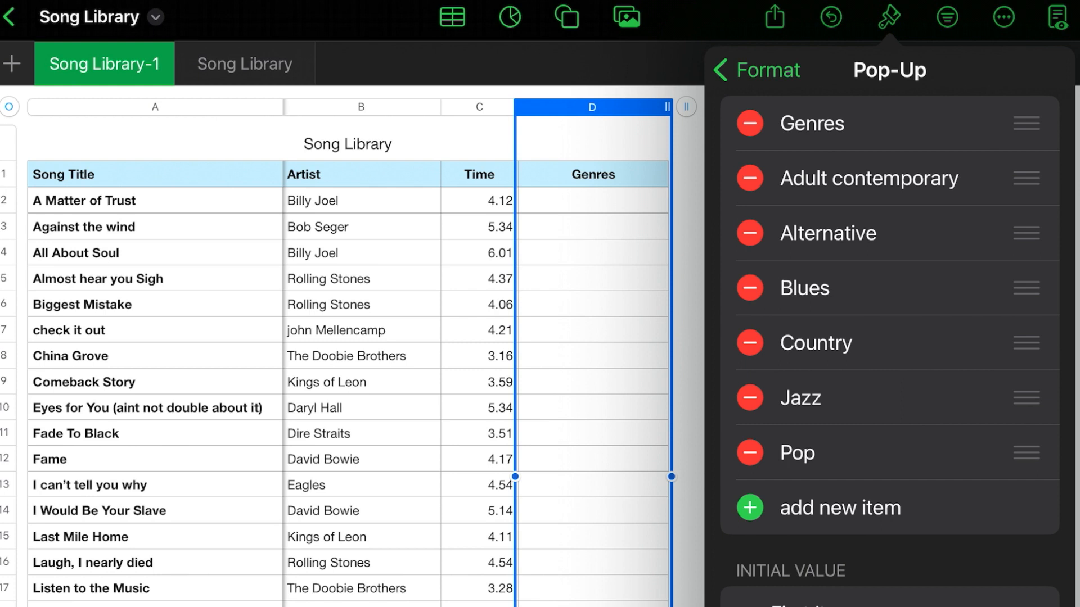
# Step: Remove the Genres item from the choices and add Rap and Rock
pyautogui.moveTo(826, 124); pyautogui.dragTo(688, 124)
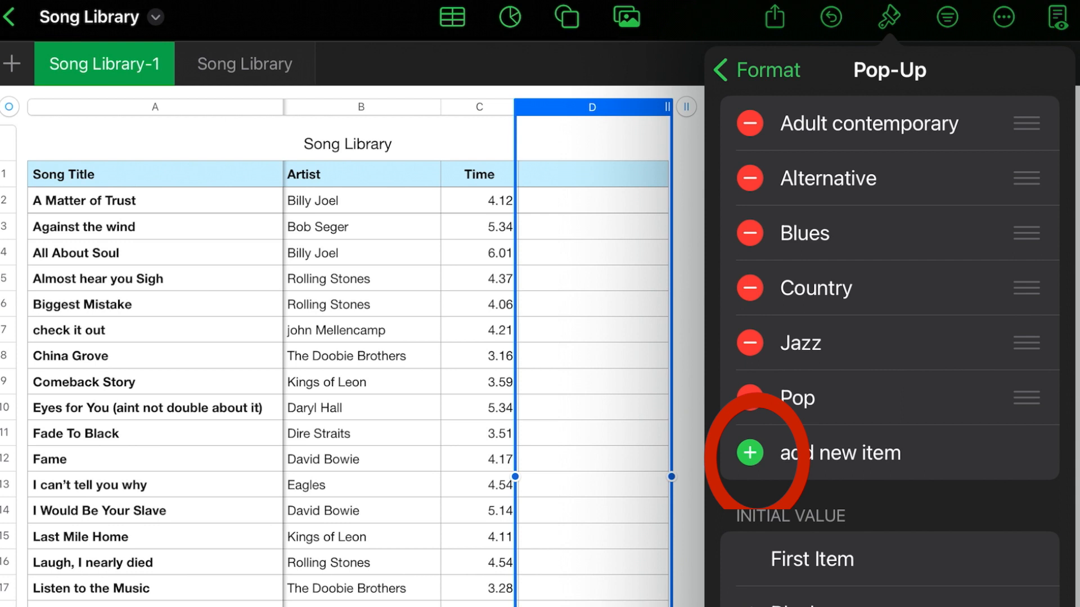
pyautogui.click(749, 452)
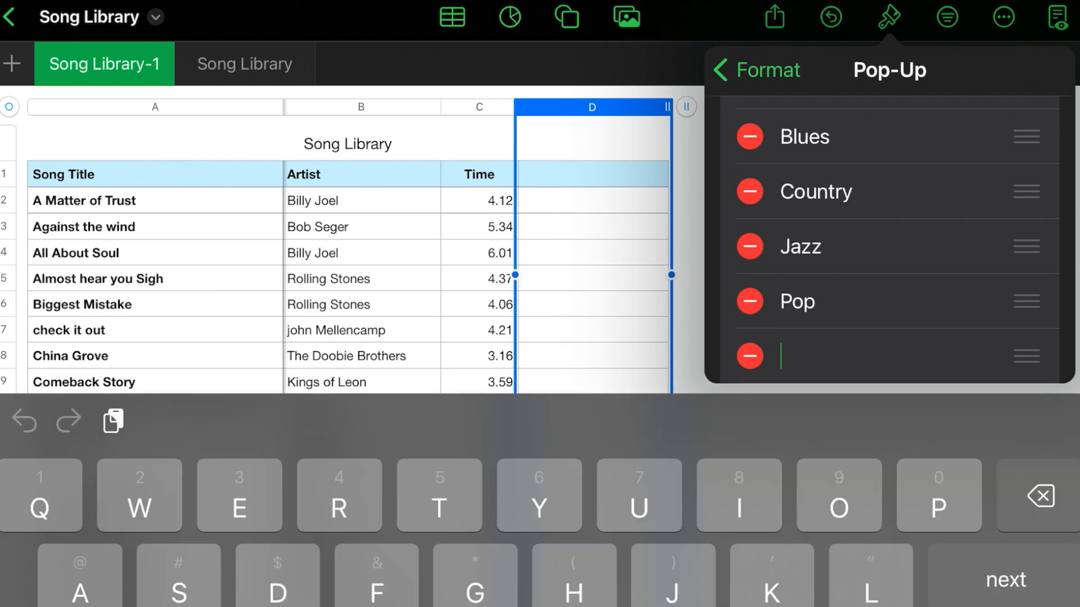
pyautogui.write('Rap')
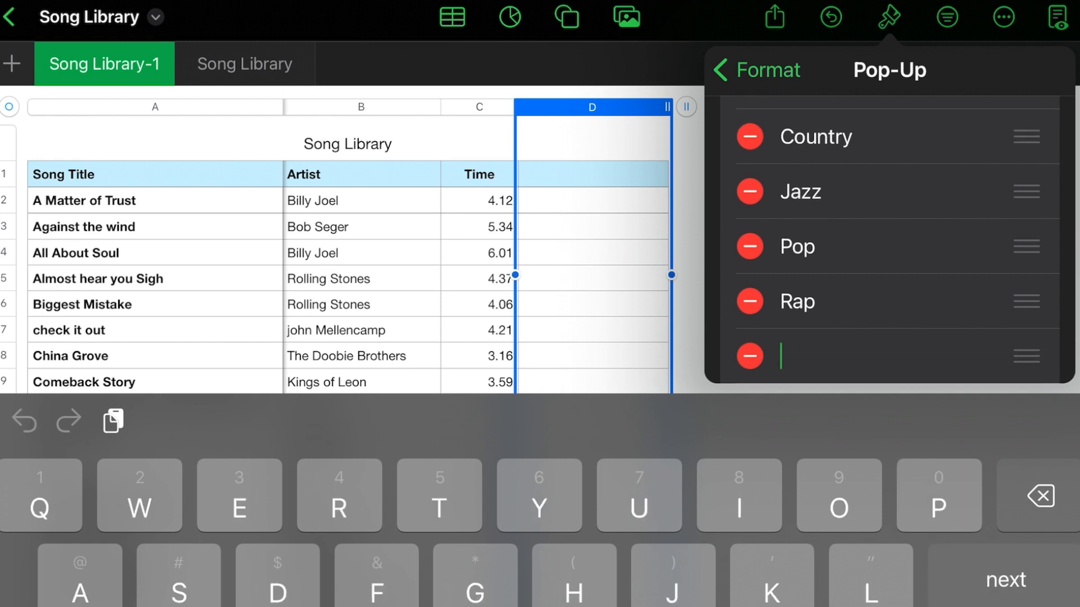
pyautogui.write('Roc')
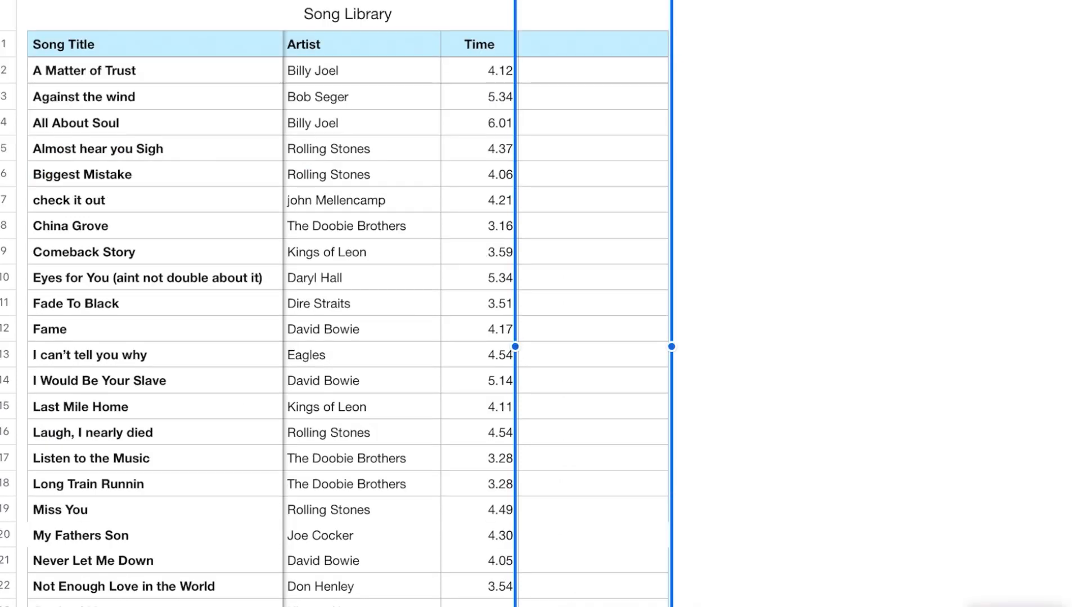
# Step: Set the genre of 'check it out' to Rock from the pop-up menu
pyautogui.click(593, 303)
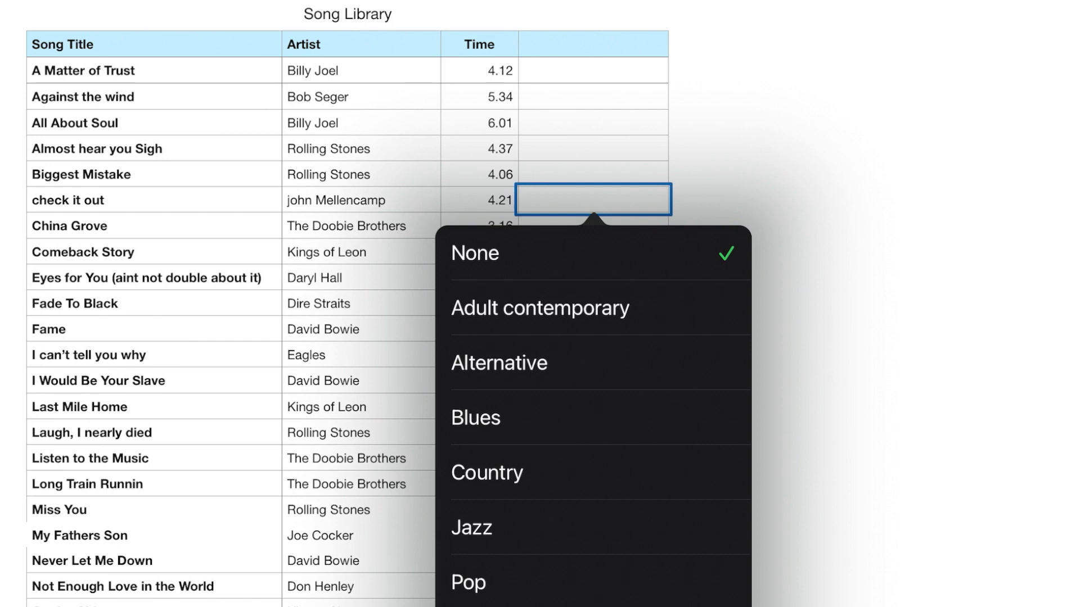
pyautogui.scroll(-3)
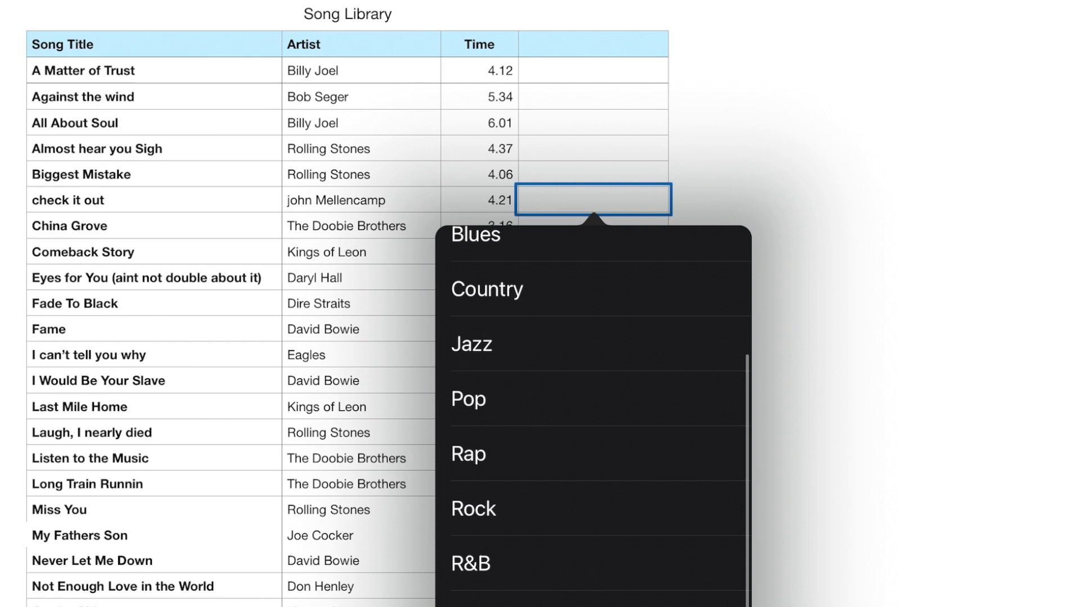
pyautogui.click(473, 509)
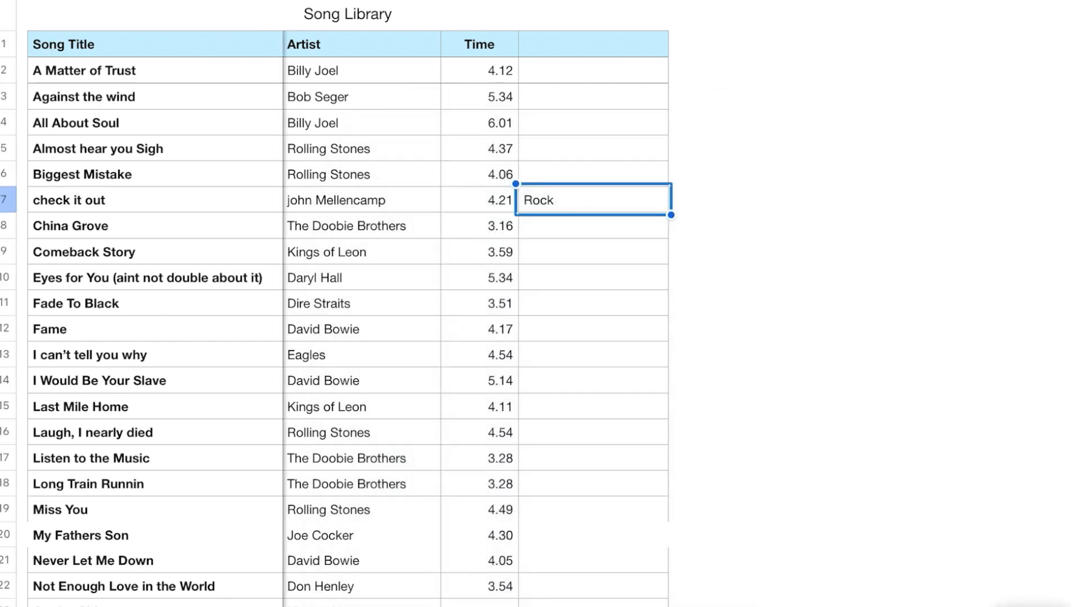
# Step: Set the genre of 'A Matter of Trust' to Pop from the pop-up menu
pyautogui.click(593, 68)
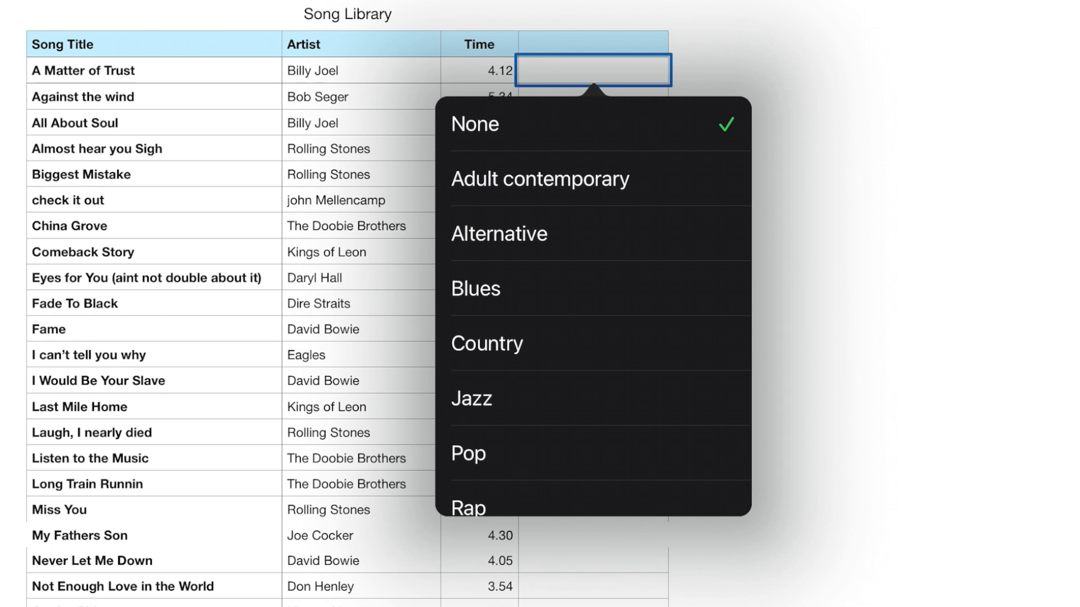
pyautogui.click(467, 453)
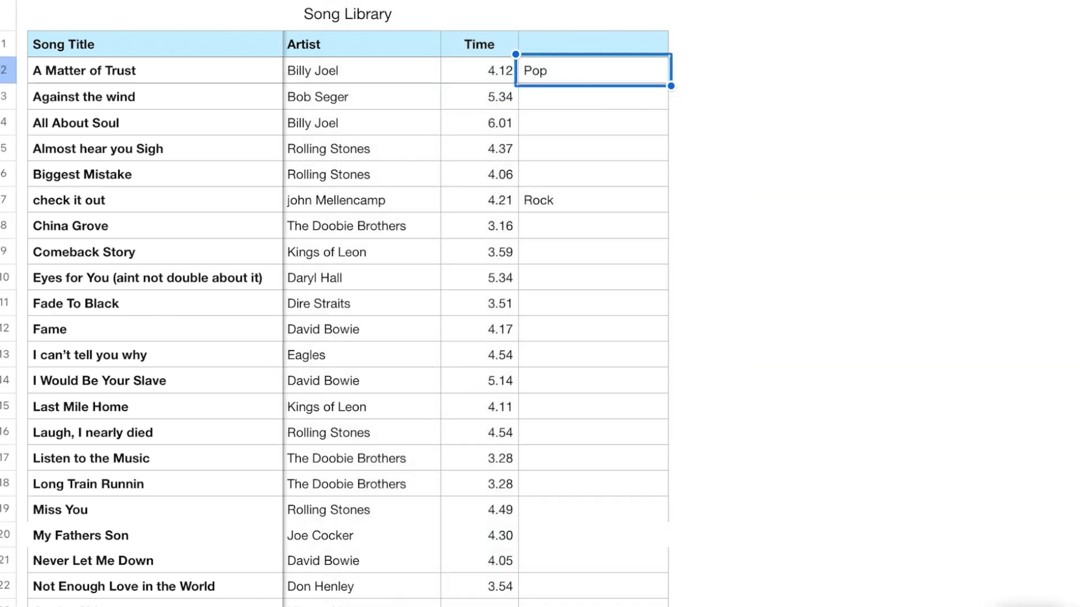
pyautogui.click(592, 97)
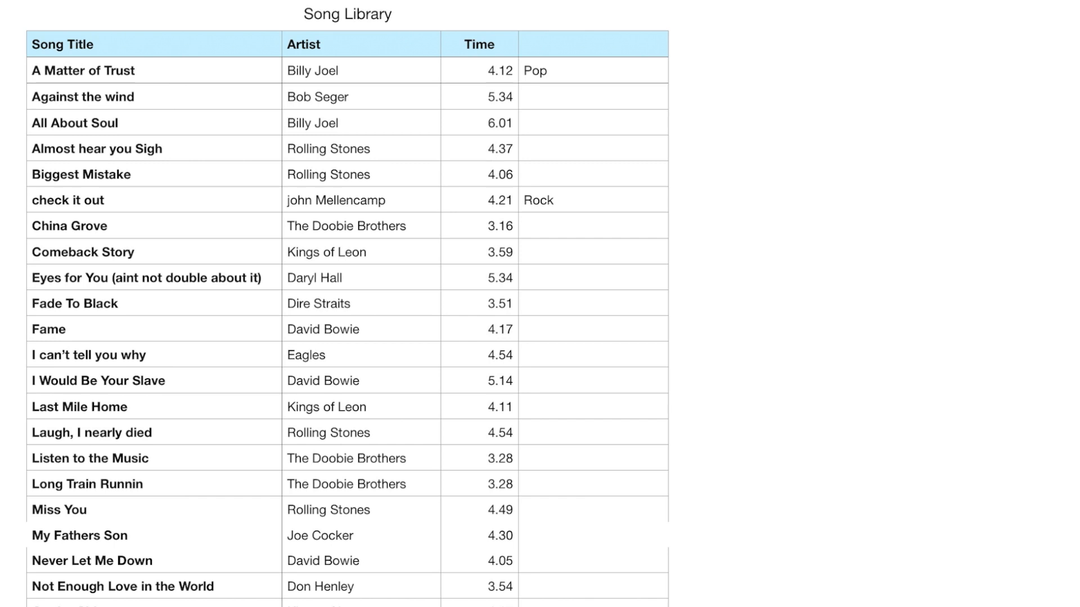
# Step: Switch to the Song Library sheet and review its filled Genres column, e.g. Rock for 10Th Ave Freeze out
pyautogui.click(14, 19)
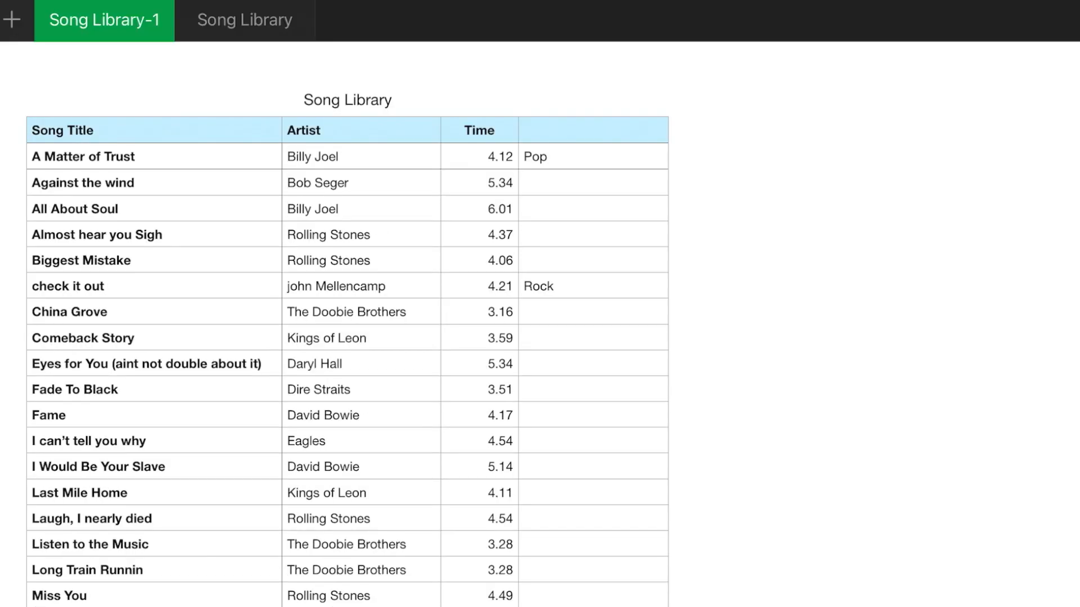
pyautogui.click(244, 20)
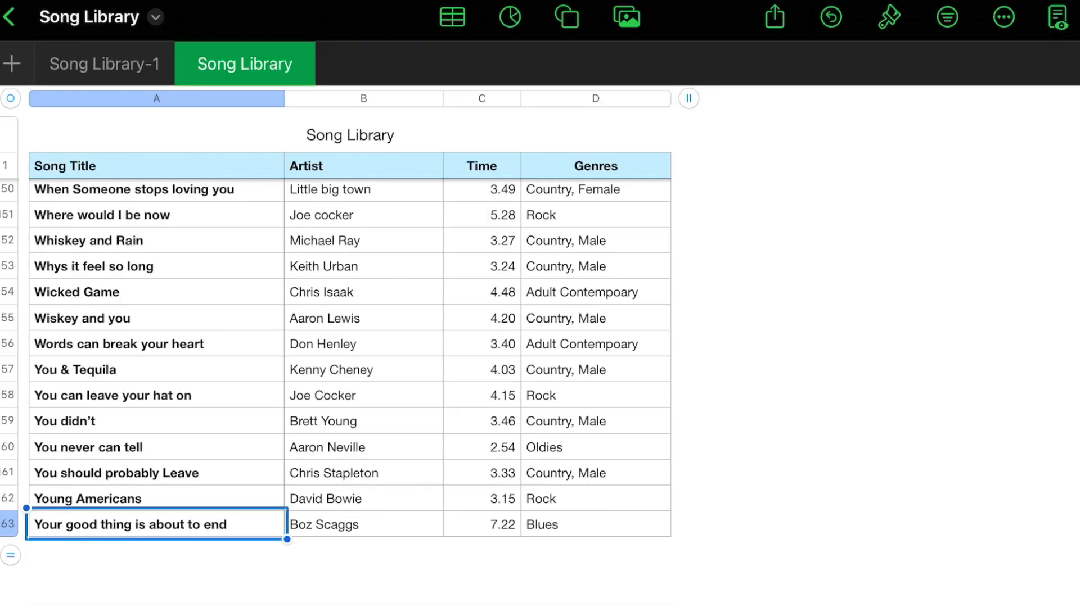
pyautogui.scroll(3)
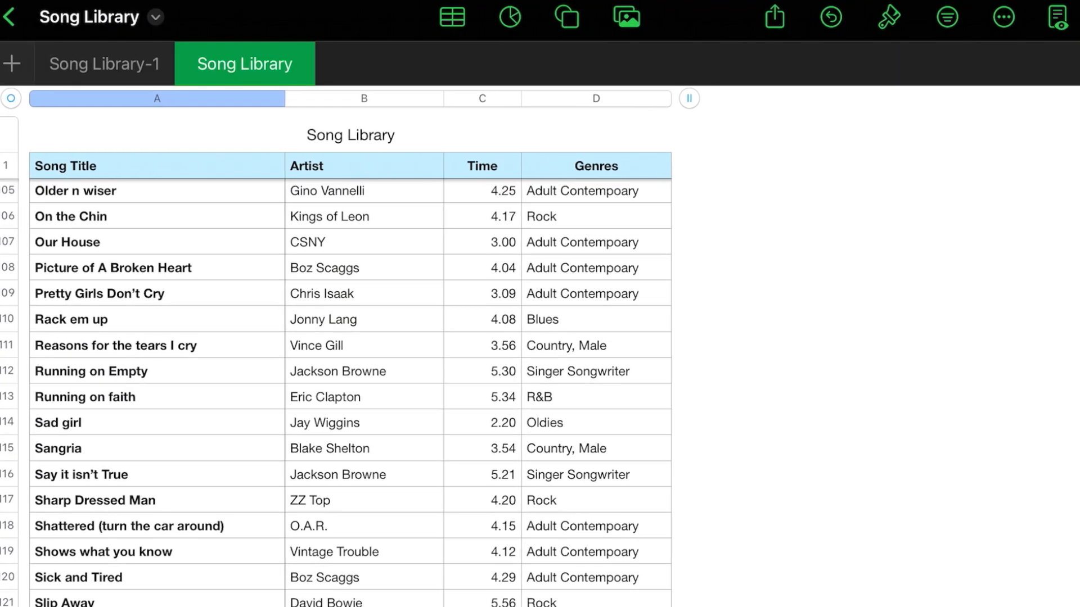
pyautogui.scroll(3)
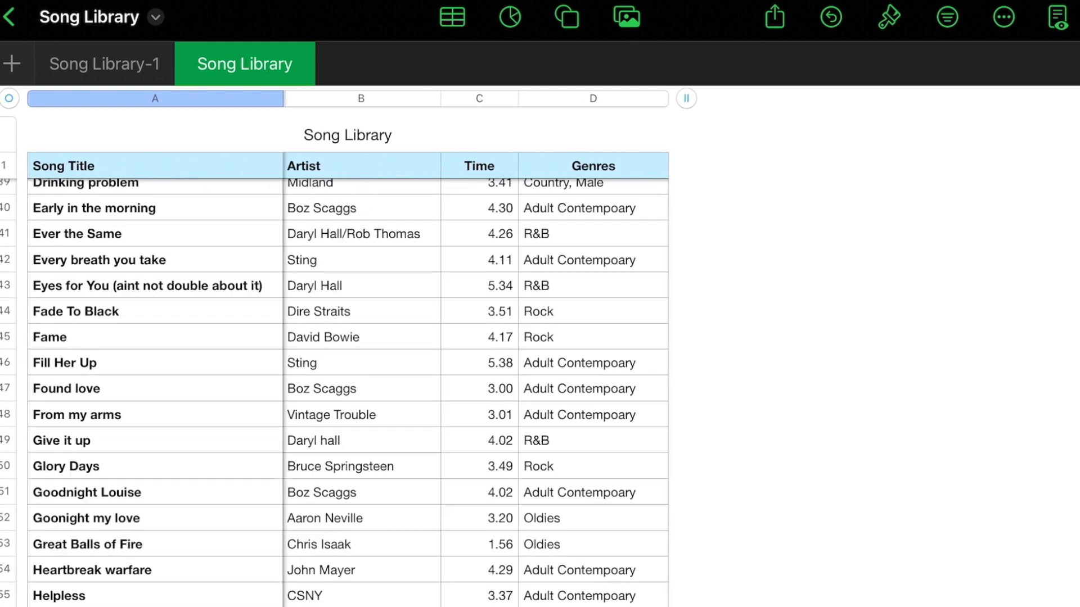
pyautogui.scroll(3)
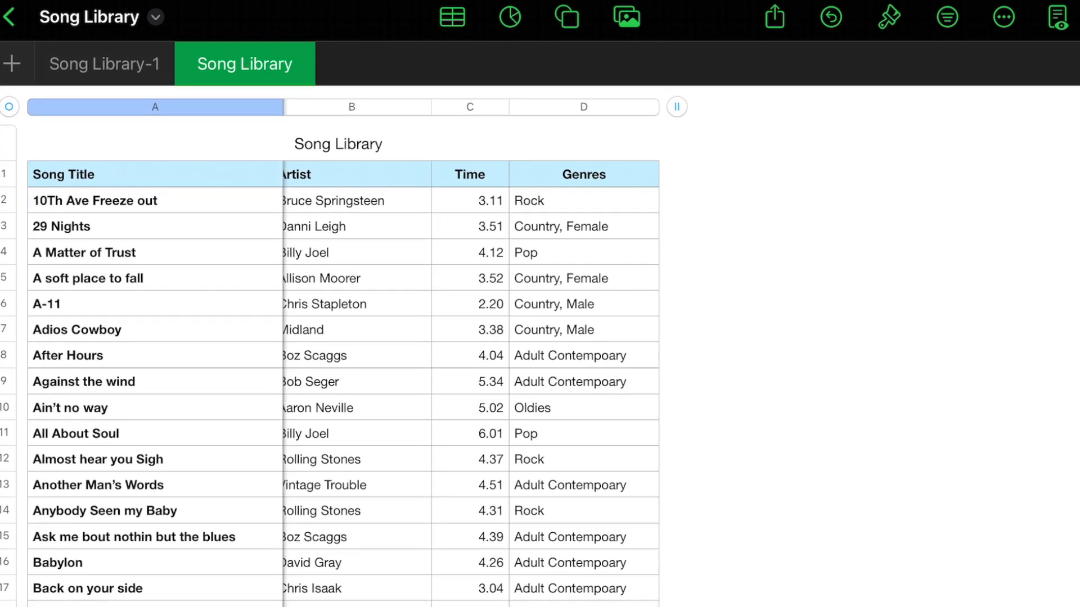
pyautogui.click(583, 200)
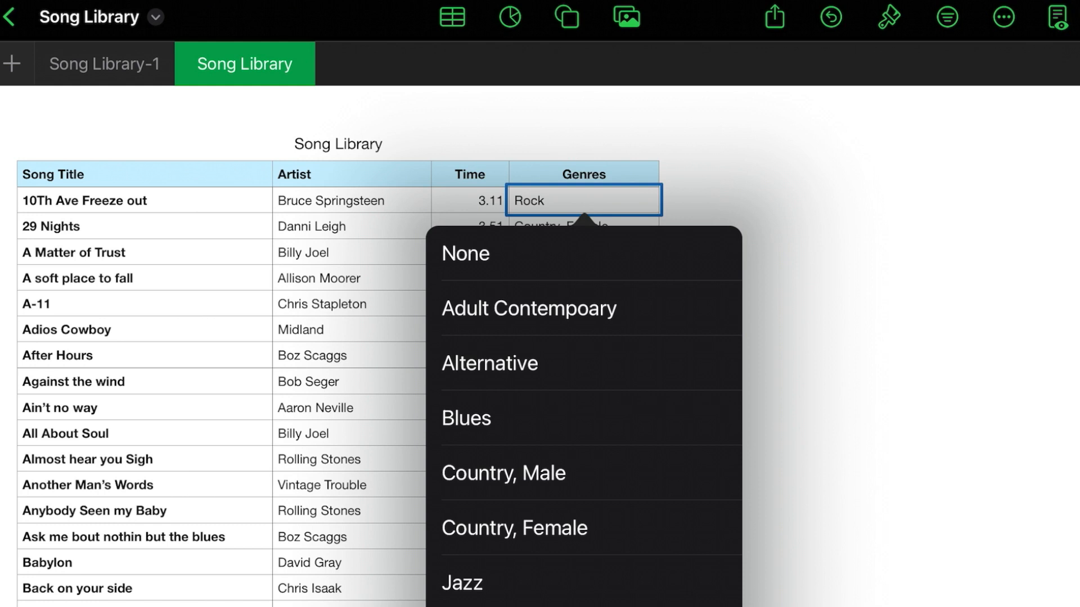
pyautogui.scroll(-3)
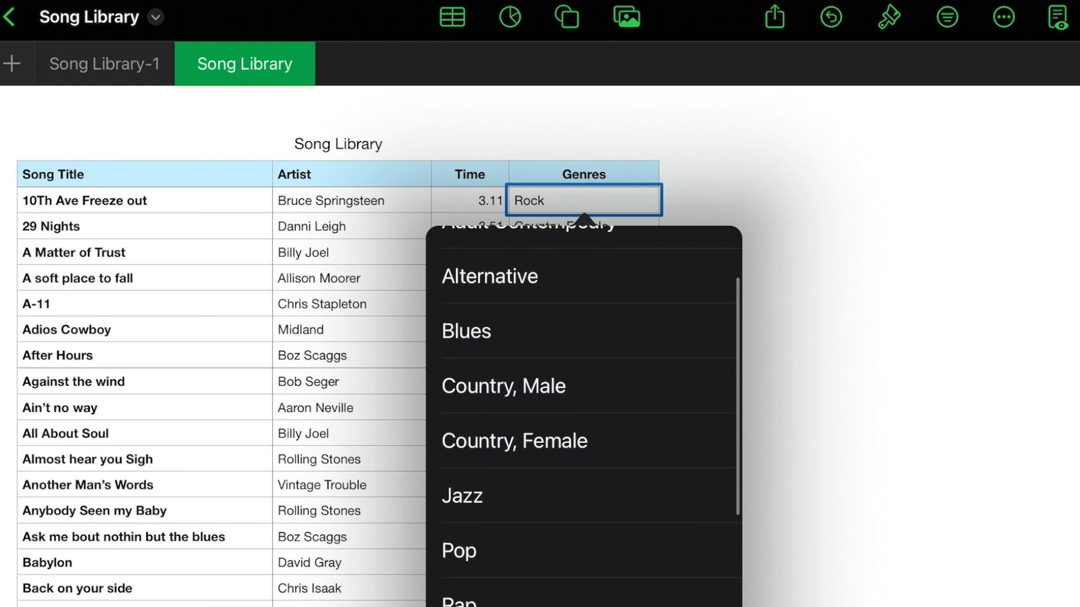
pyautogui.scroll(-3)
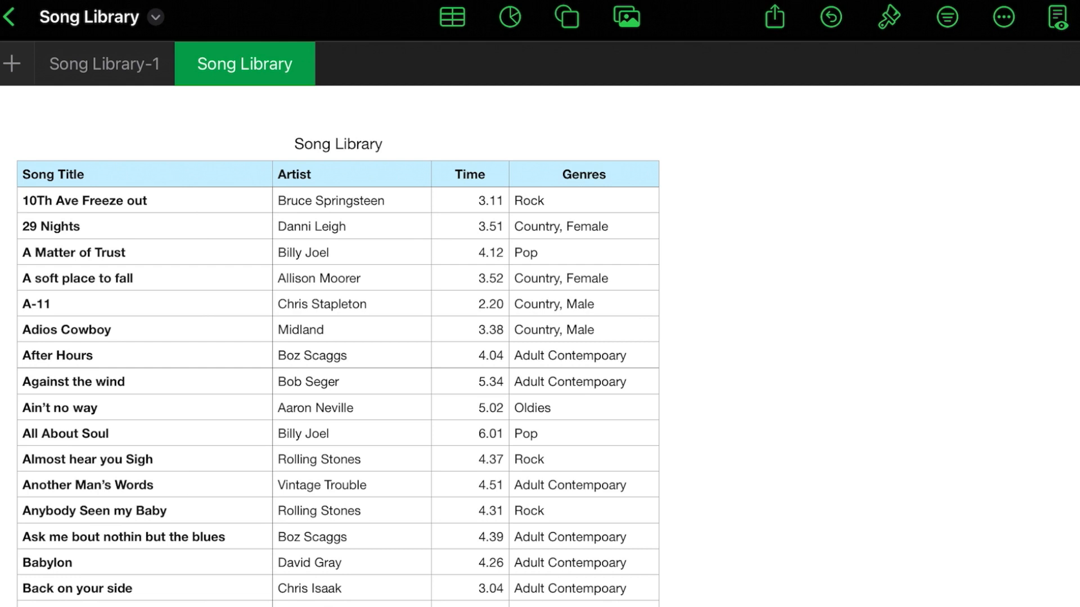
# Step: Use Column Actions on the Genres column to categorize the songs by Genres
pyautogui.click(583, 173)
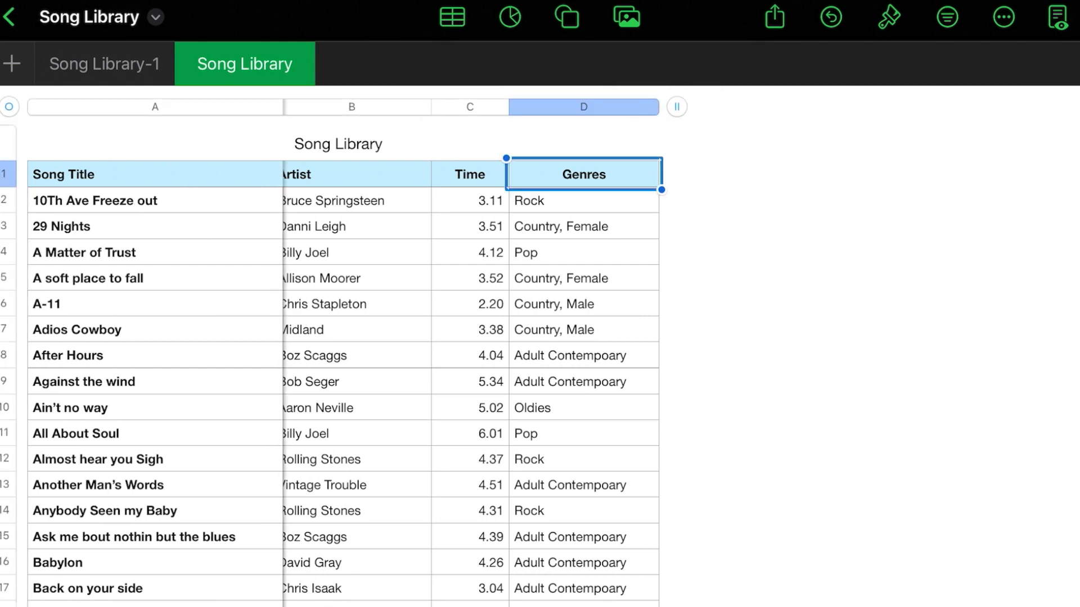
pyautogui.click(582, 107)
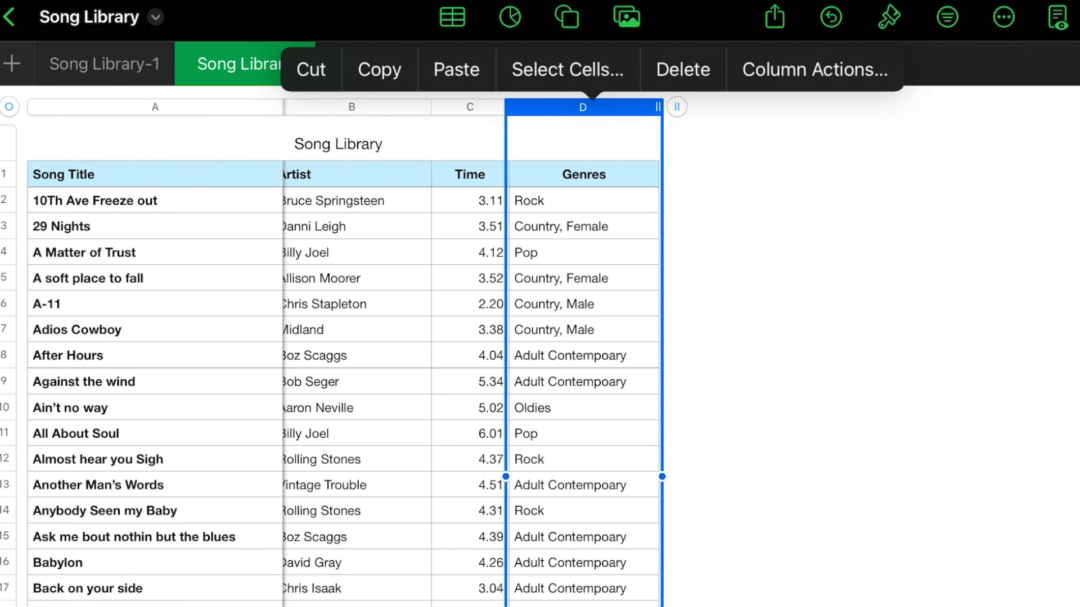
pyautogui.click(814, 68)
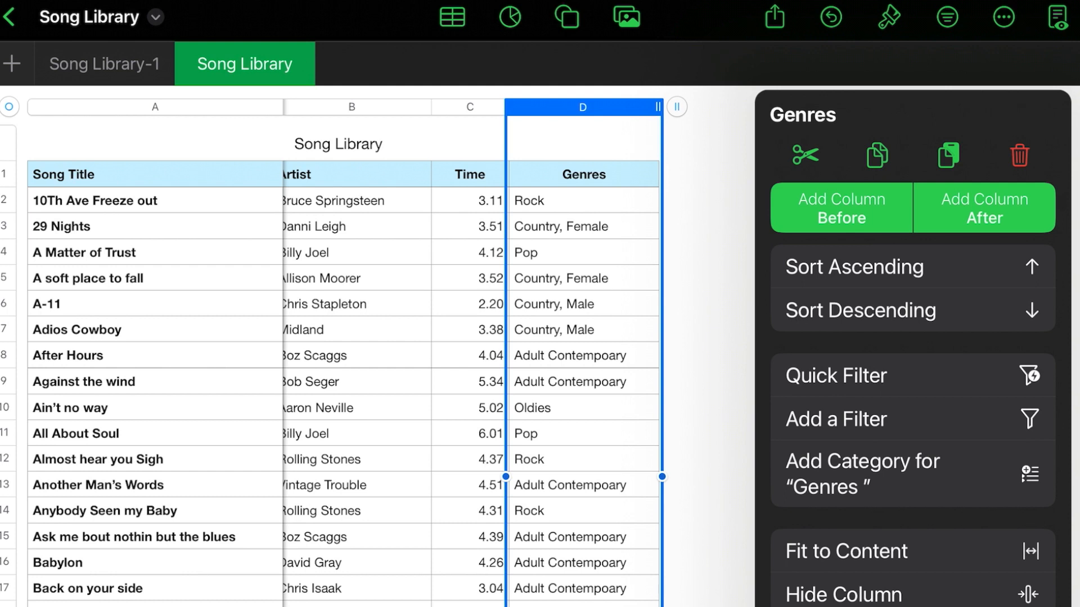
pyautogui.click(862, 474)
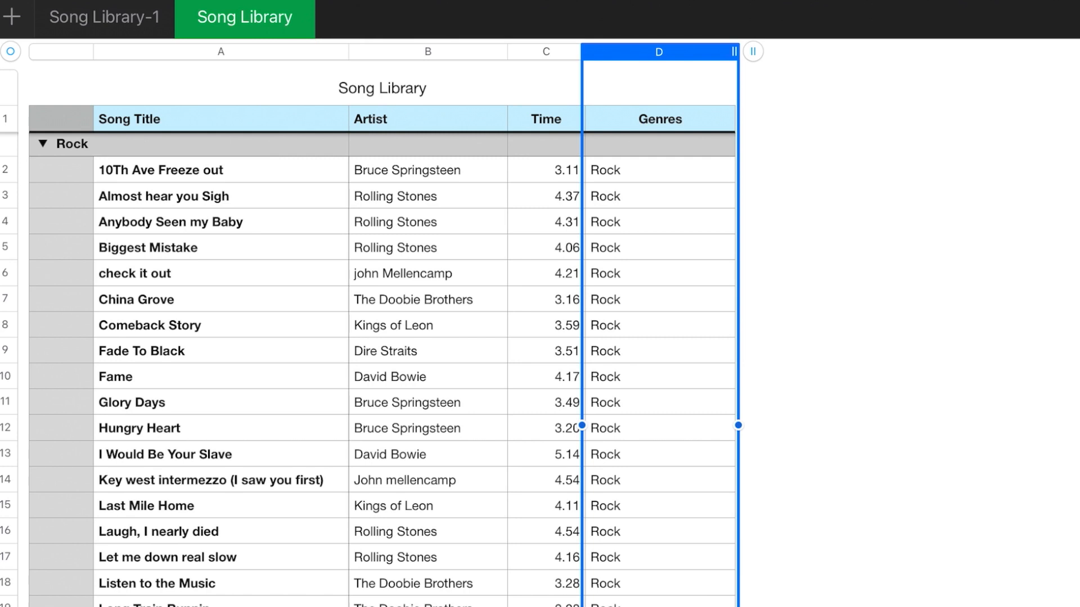
pyautogui.scroll(-3)
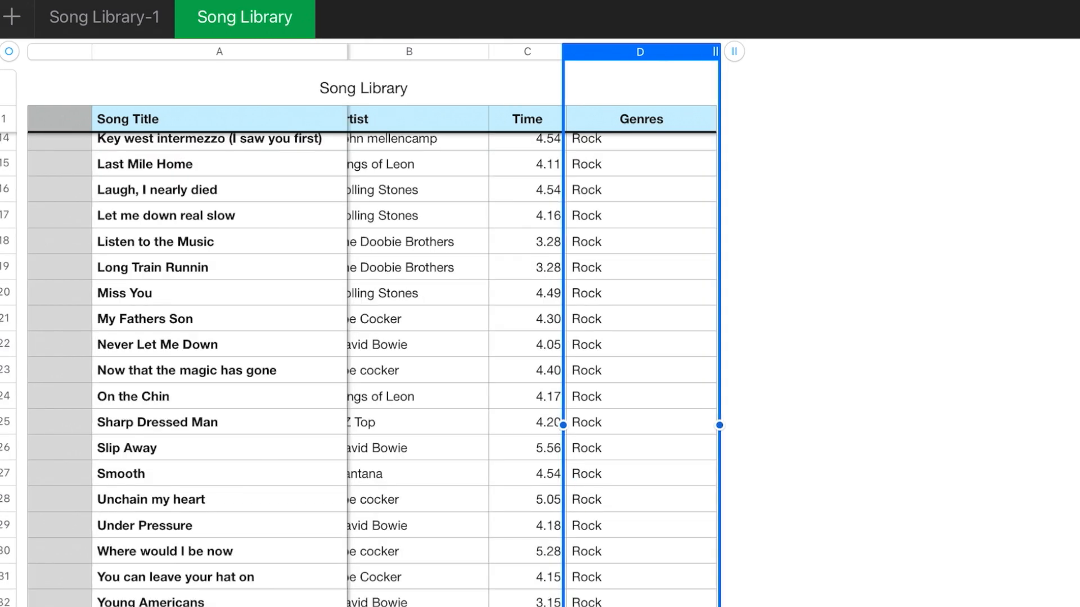
pyautogui.scroll(3)
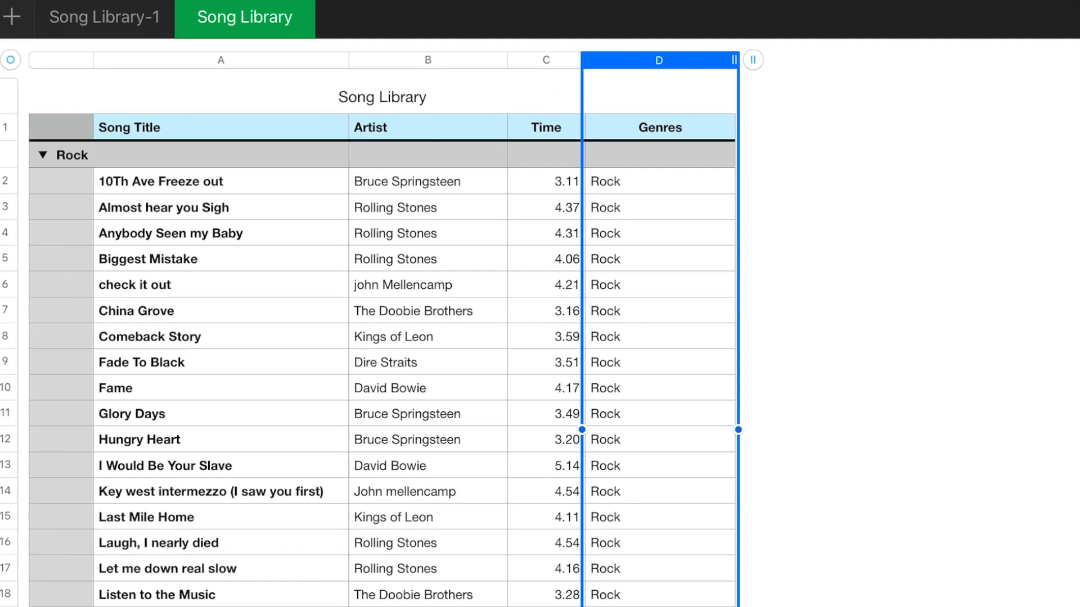
pyautogui.click(43, 154)
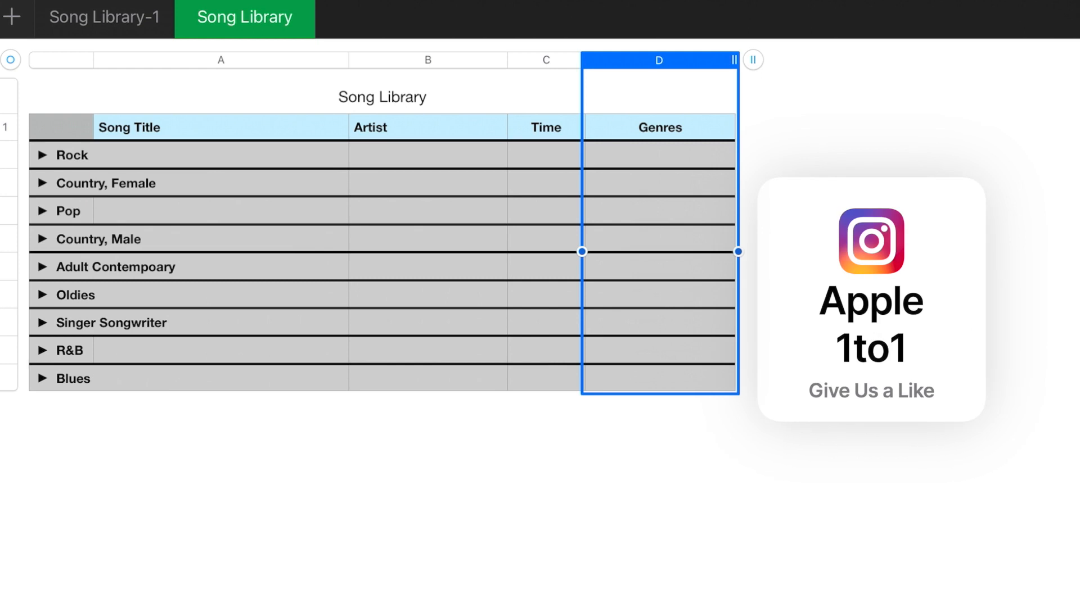
pyautogui.click(41, 294)
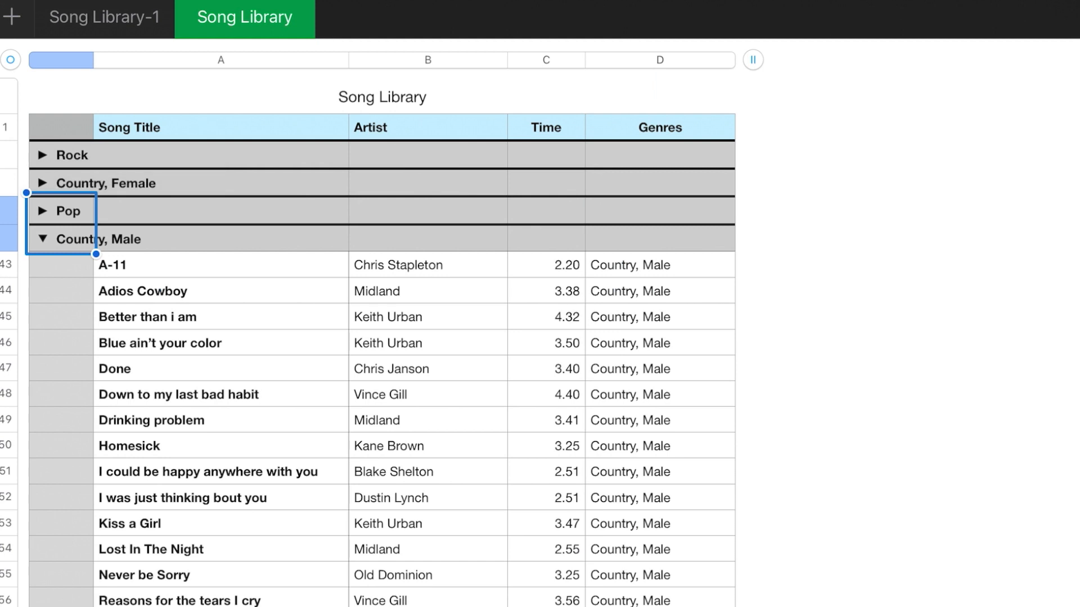
pyautogui.scroll(-3)
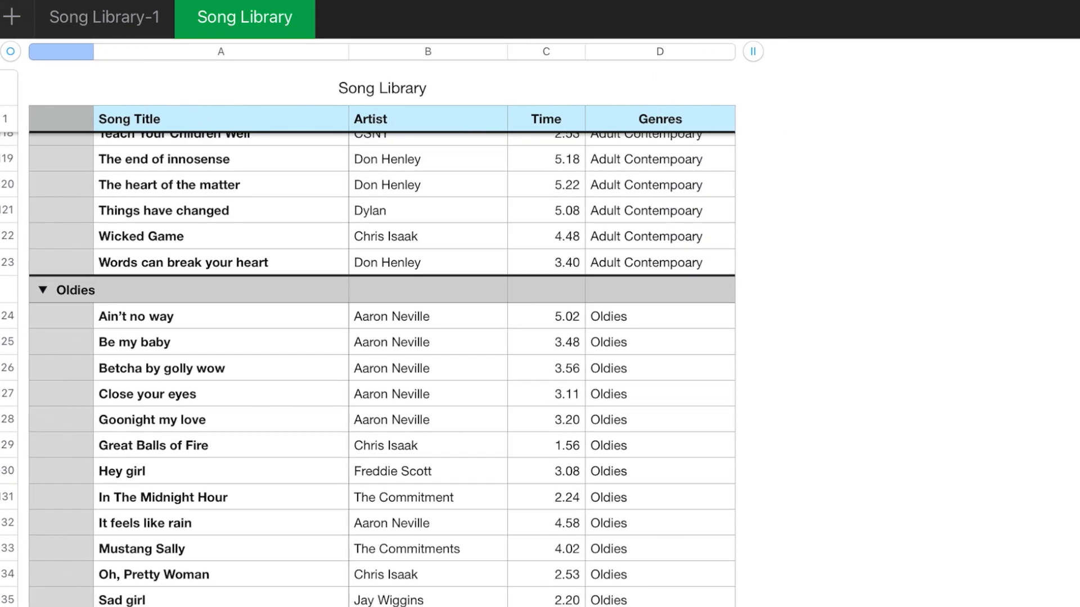
pyautogui.scroll(-3)
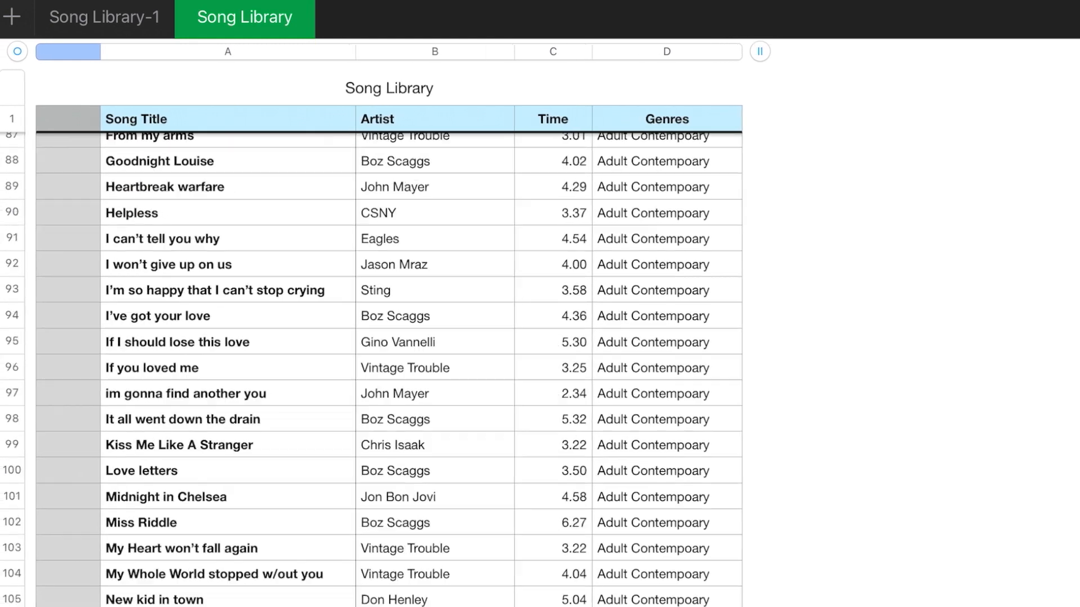
pyautogui.scroll(3)
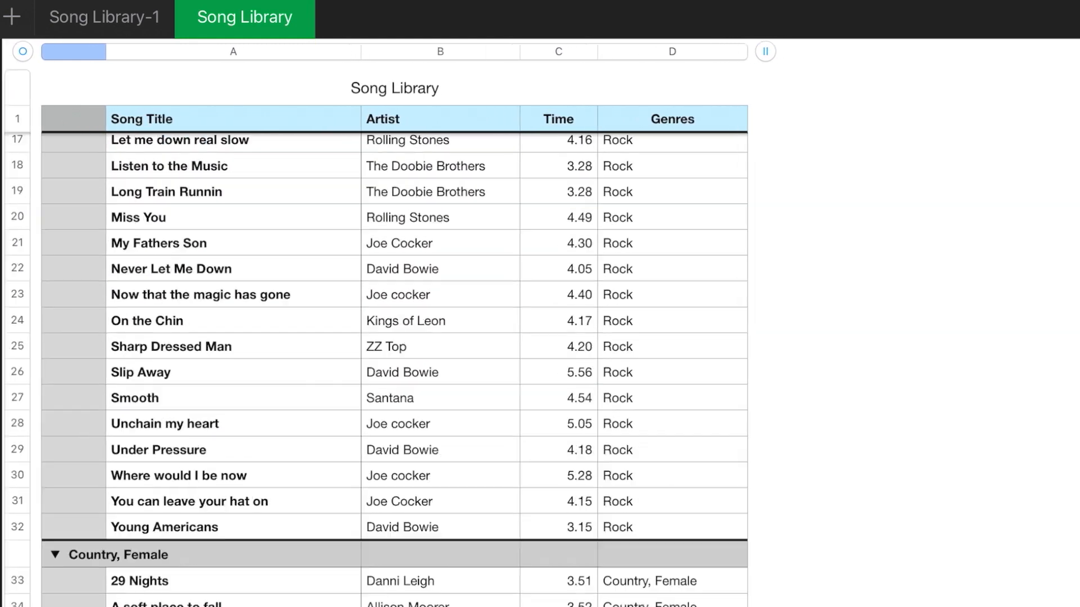
pyautogui.scroll(3)
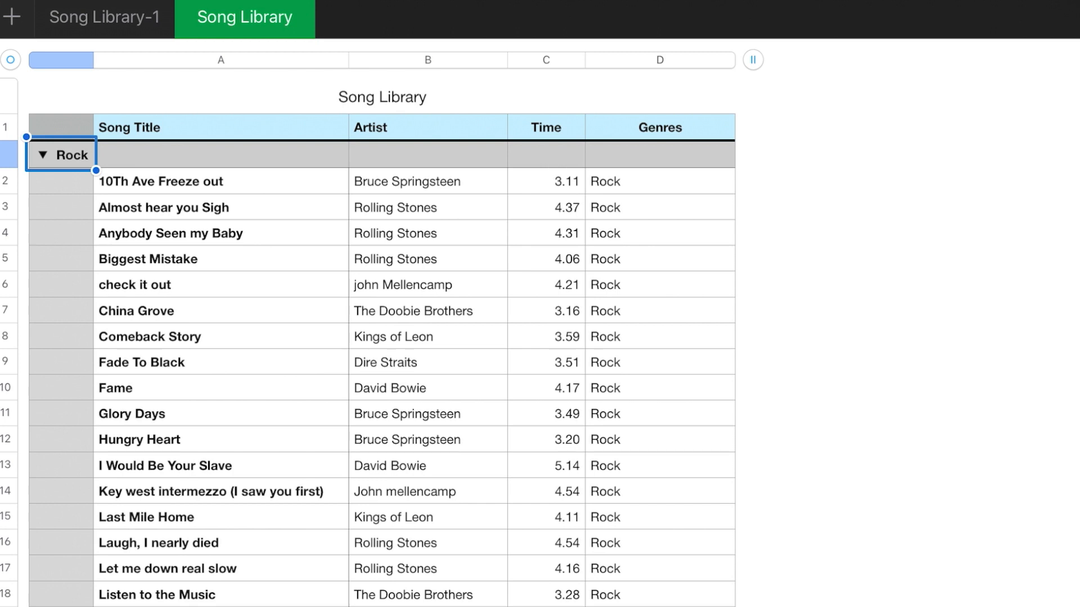
# Step: Add Artist as a subcategory so each genre groups its songs by artist
pyautogui.click(428, 60)
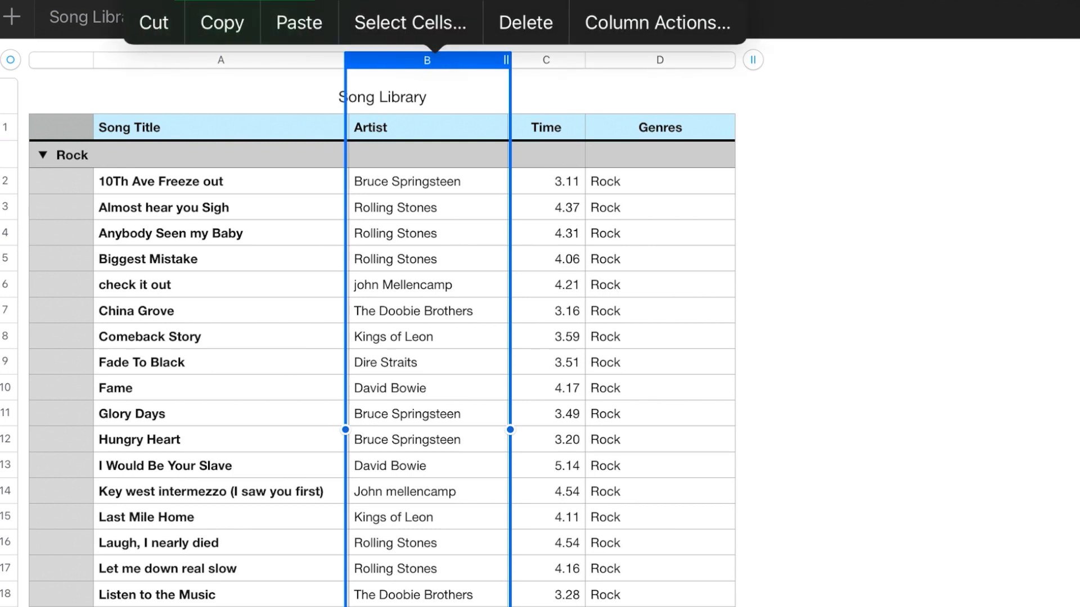
pyautogui.click(658, 22)
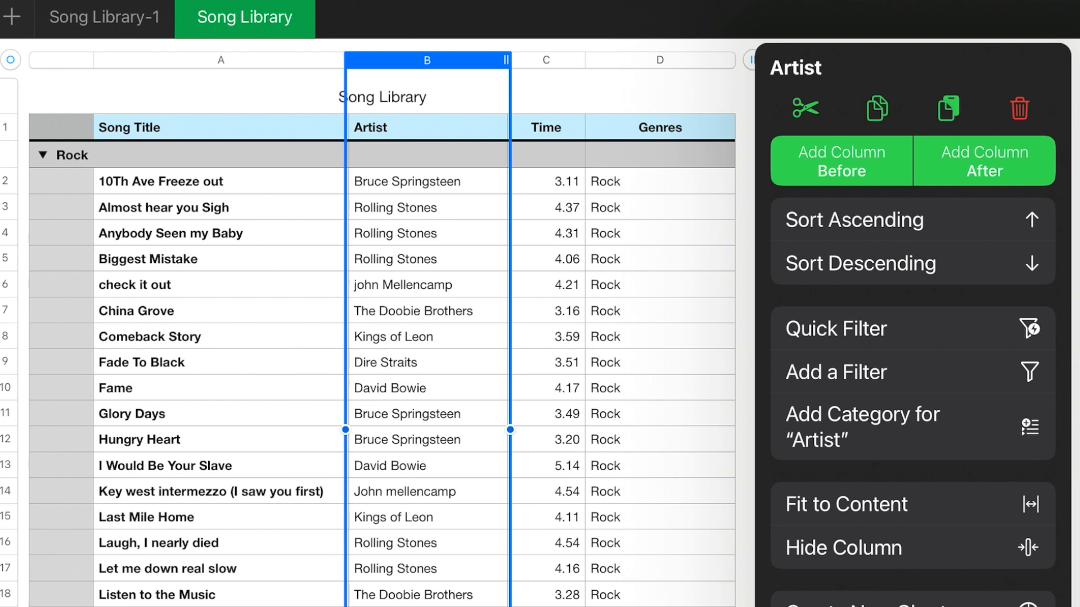
pyautogui.click(862, 428)
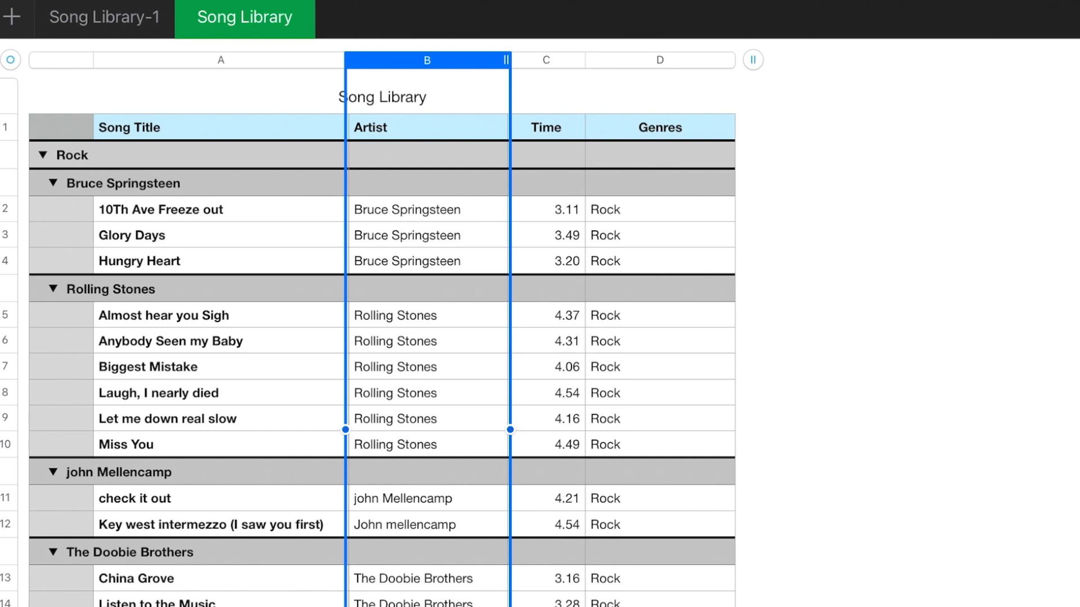
pyautogui.scroll(-3)
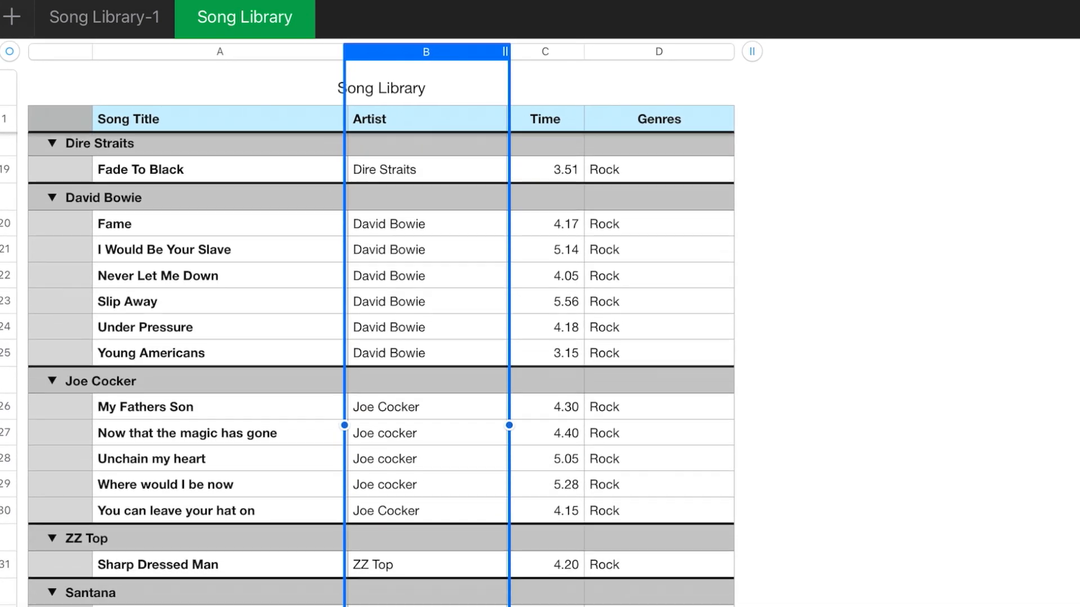
pyautogui.scroll(-3)
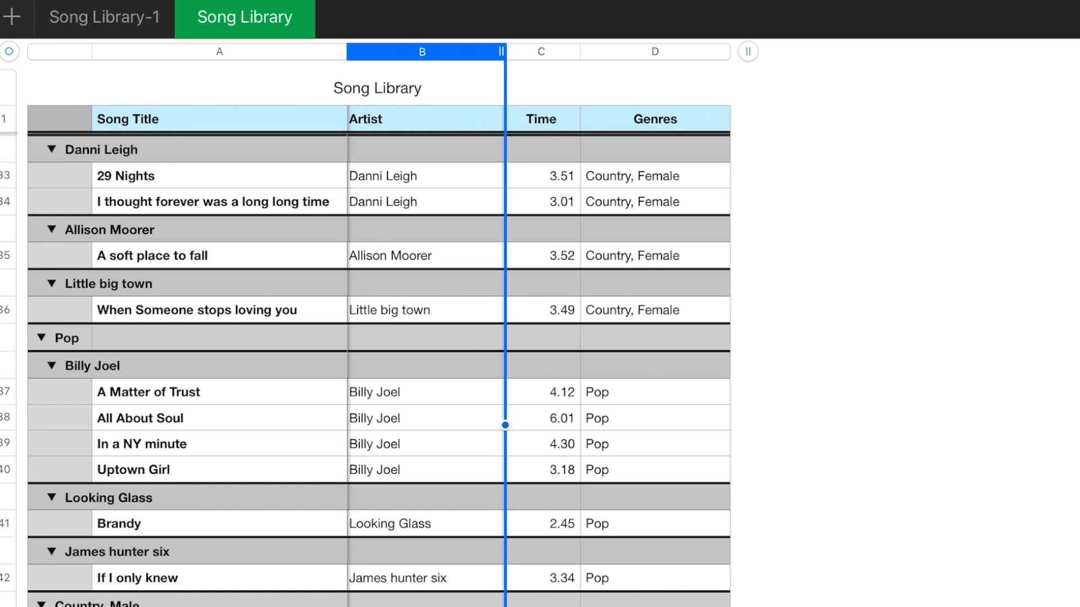
pyautogui.scroll(-3)
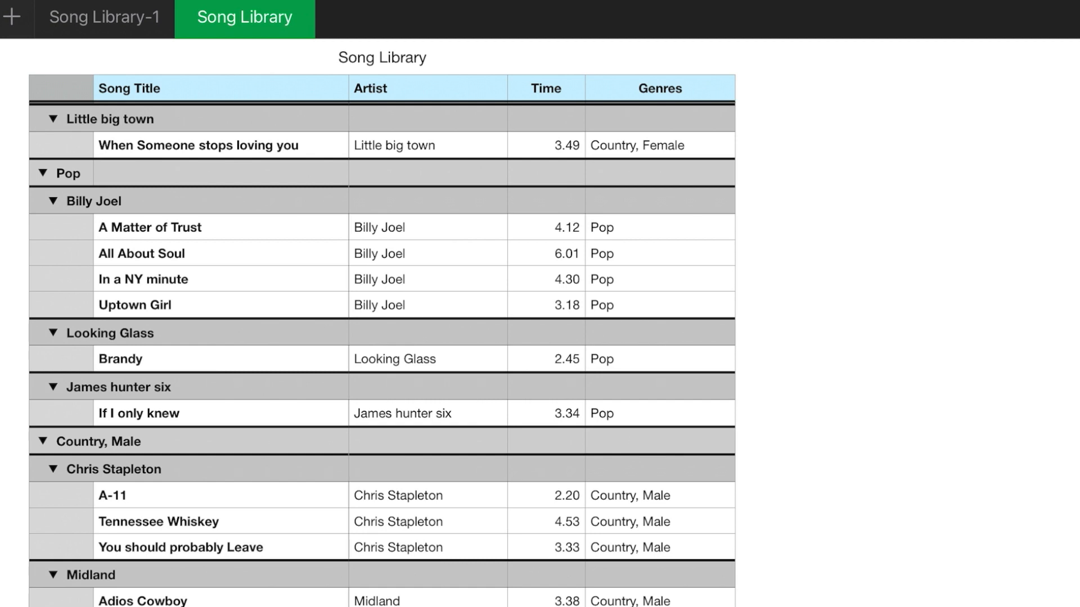
pyautogui.scroll(3)
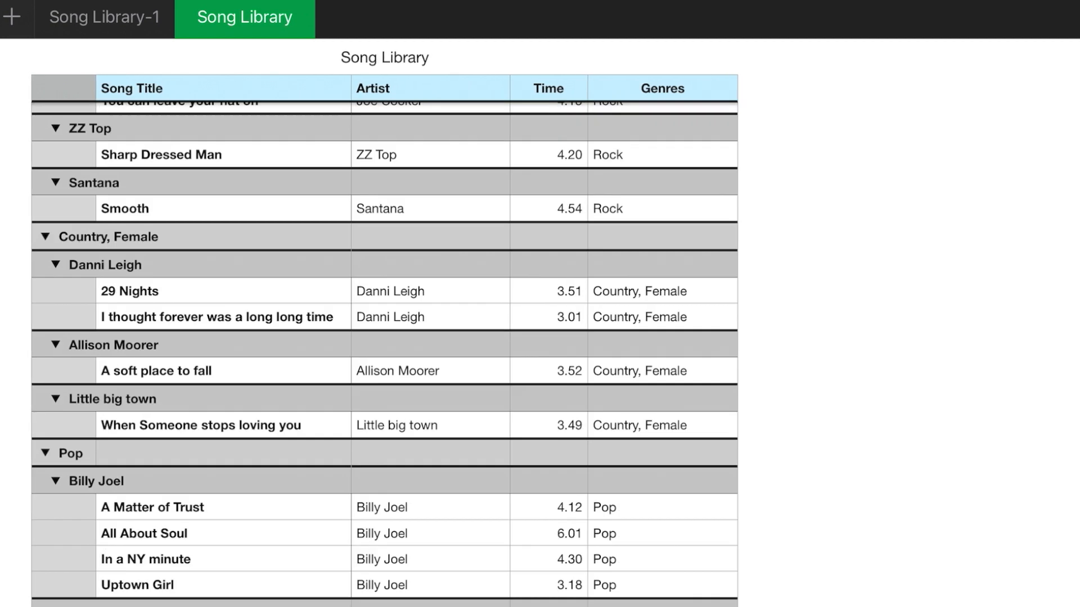
pyautogui.scroll(3)
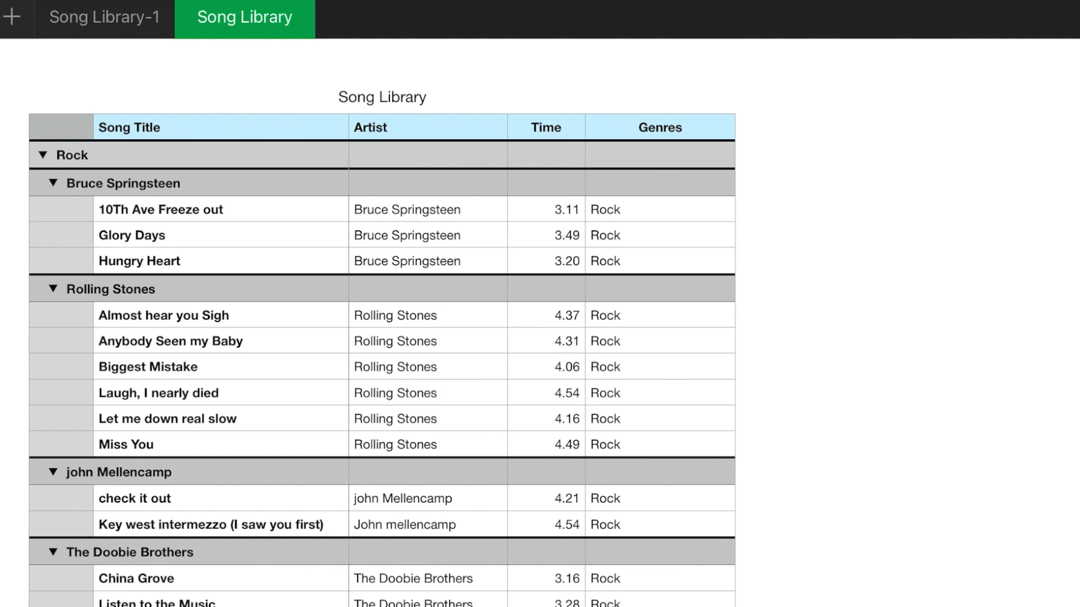
# Step: Show a Sum of Time in each genre row, giving Rock a total of 127.75
pyautogui.click(547, 154)
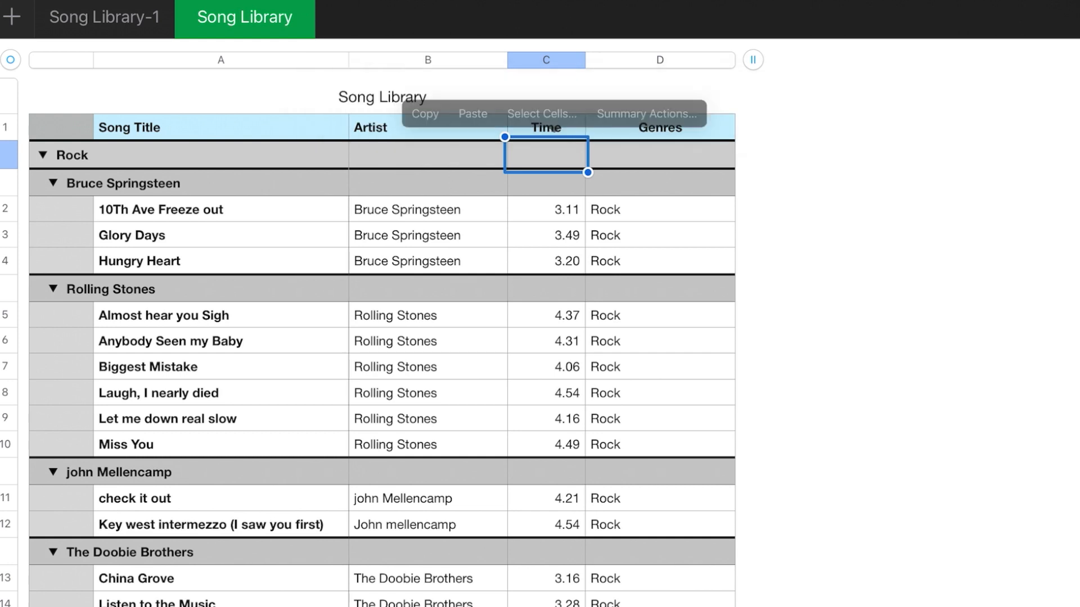
pyautogui.click(646, 114)
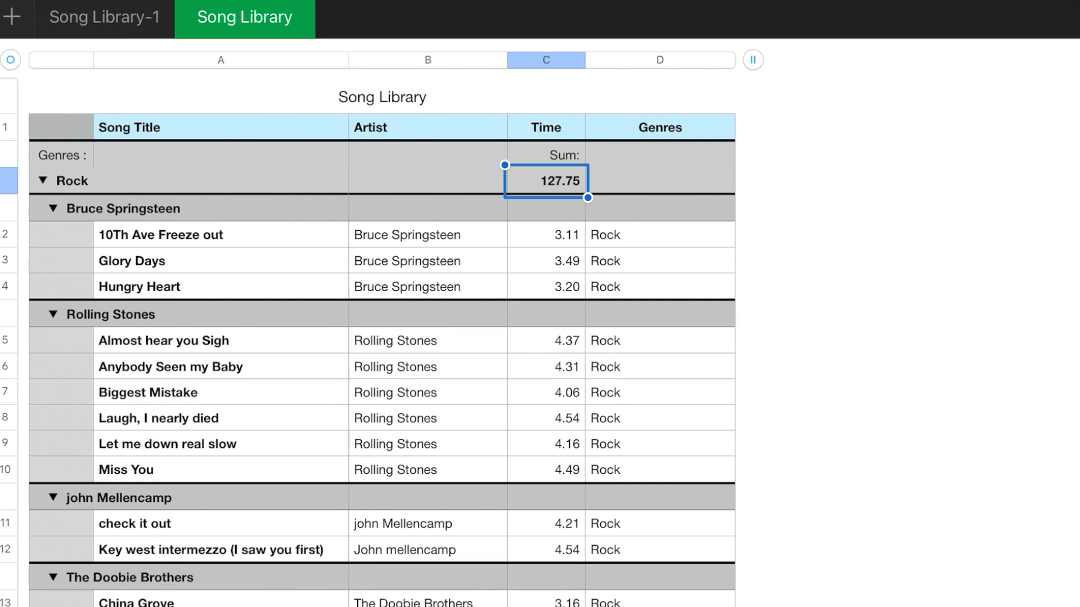
# Step: Show a Sum of Time for every artist subgroup, e.g. 9.8 for Bruce Springsteen and 25.93 for Rolling Stones
pyautogui.click(546, 207)
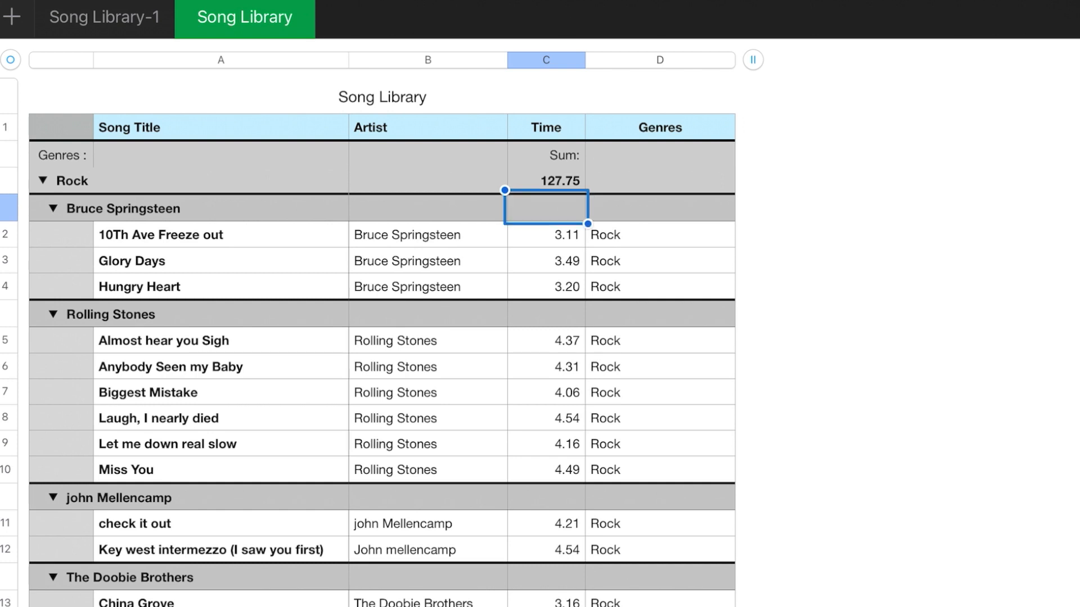
pyautogui.rightClick(546, 207)
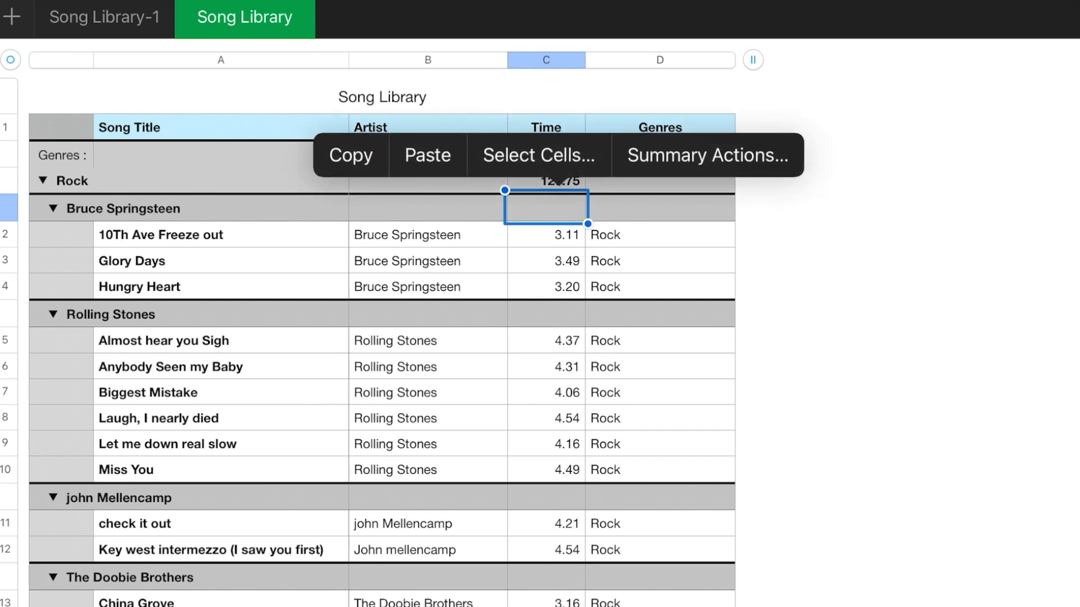
pyautogui.click(706, 155)
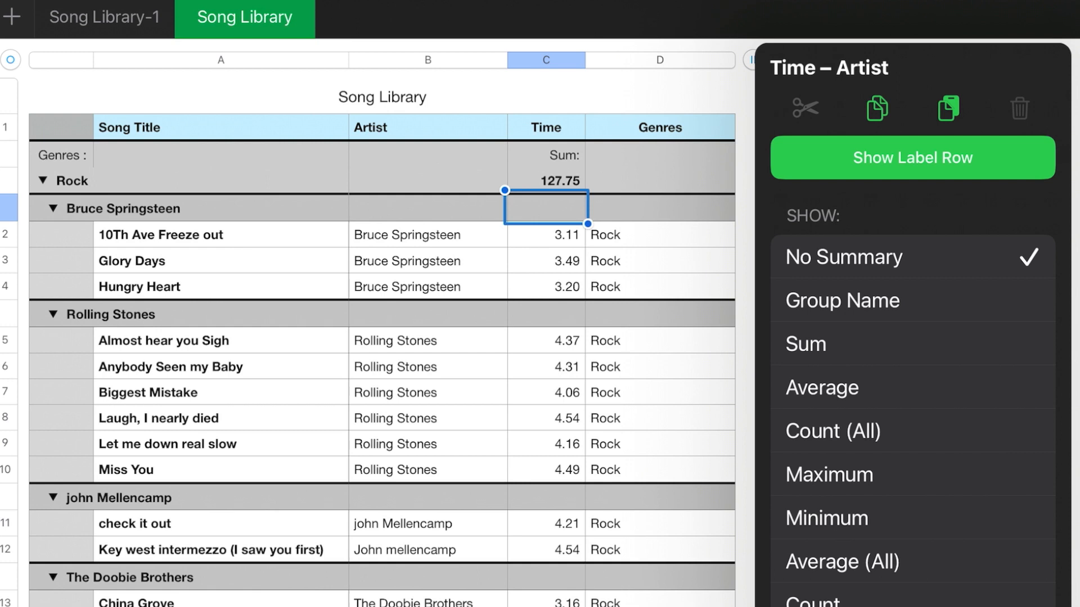
pyautogui.click(804, 344)
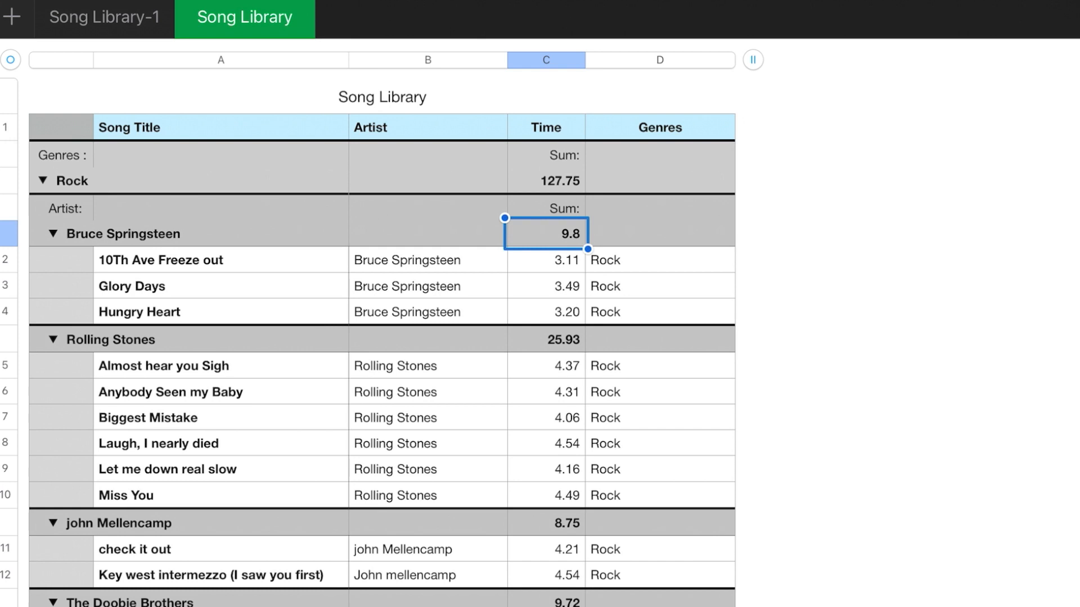
pyautogui.scroll(-3)
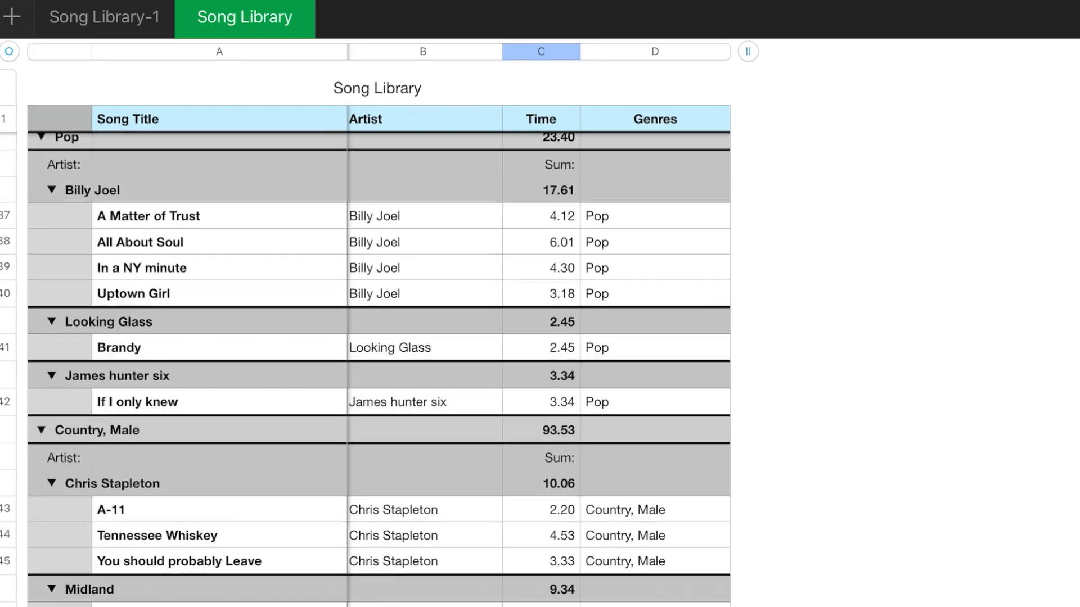
pyautogui.scroll(-3)
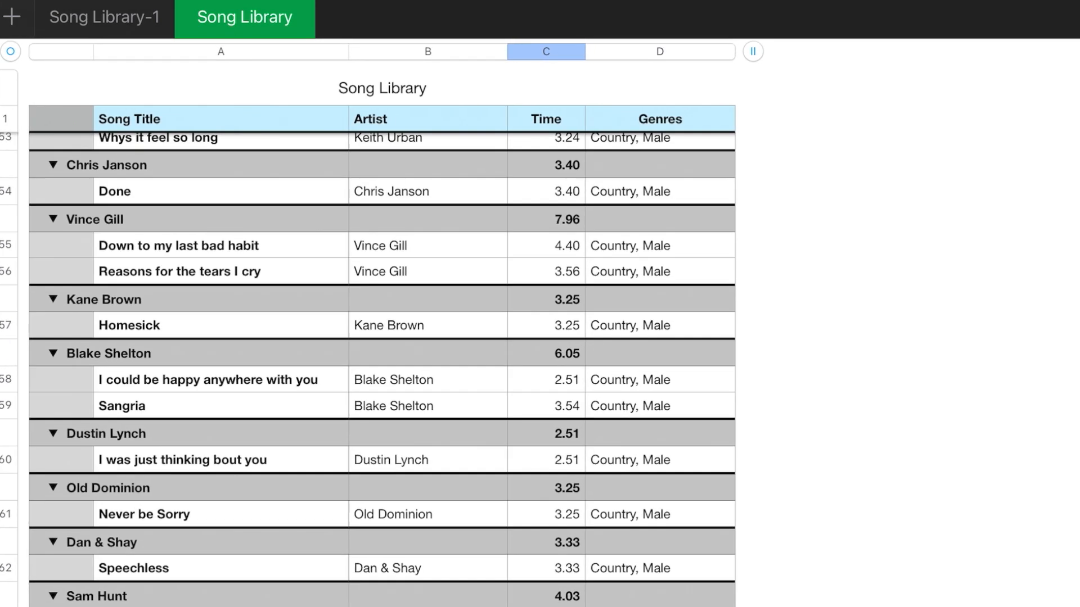
pyautogui.scroll(3)
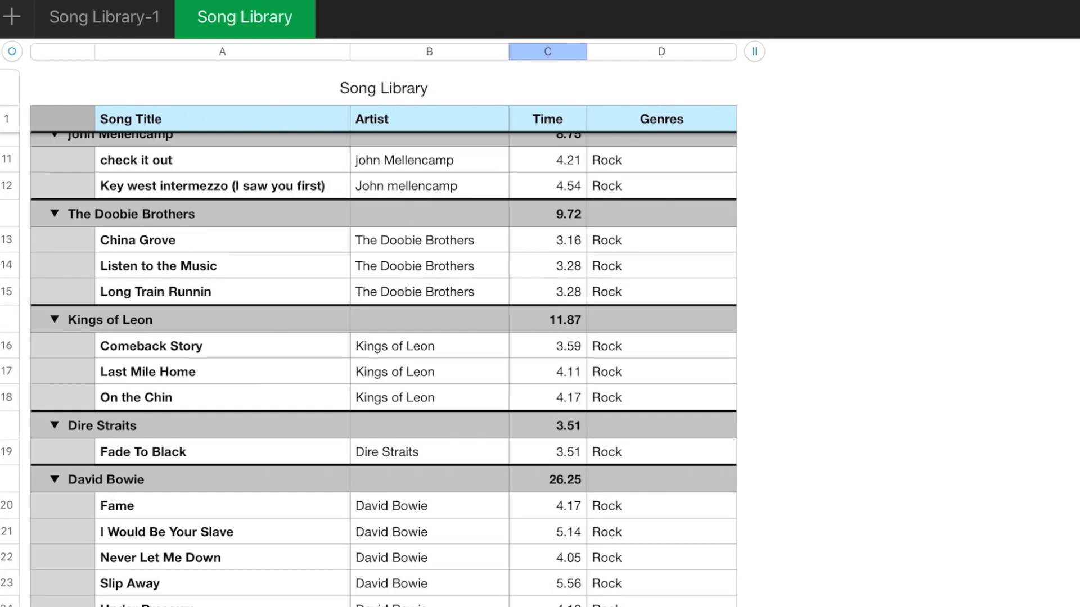